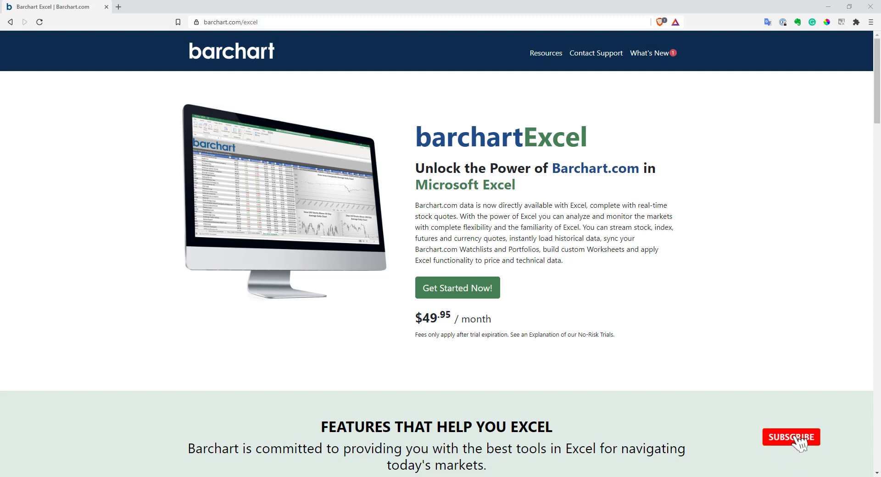
Bring up the Barchart add-in's Insert Quotes dialog from the ribbon.
left_click(790, 438)
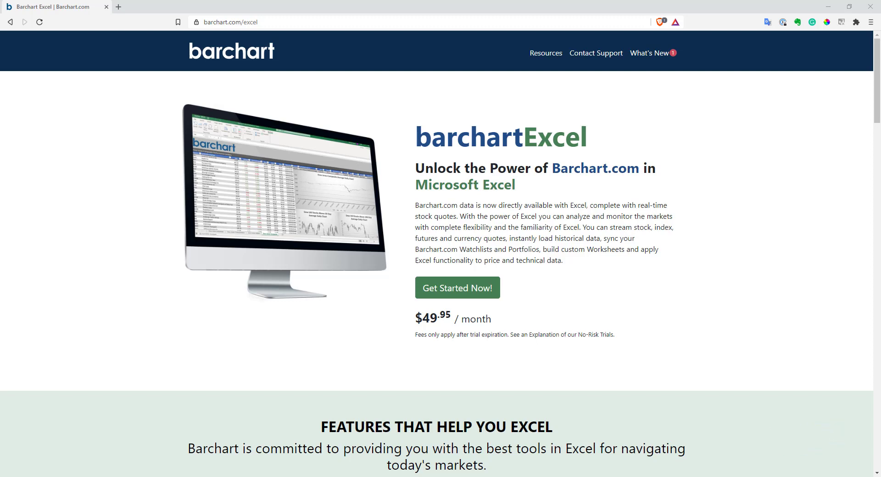
mouse_move(184, 256)
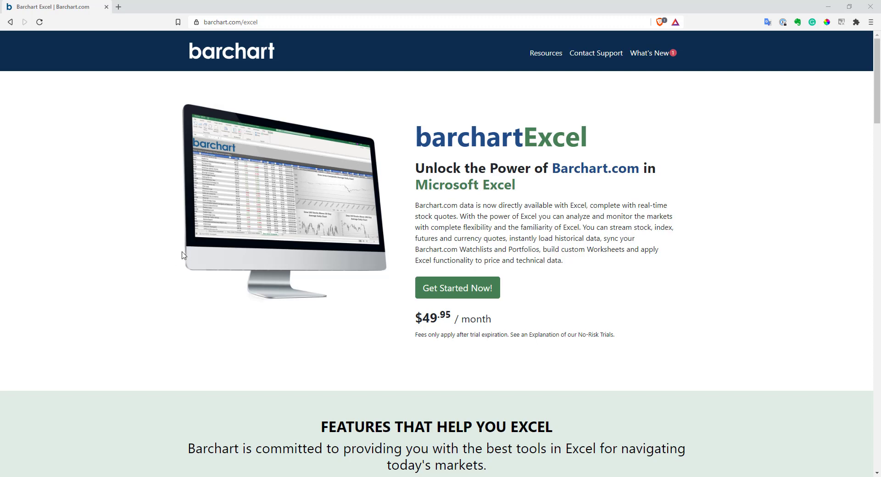
mouse_move(200, 237)
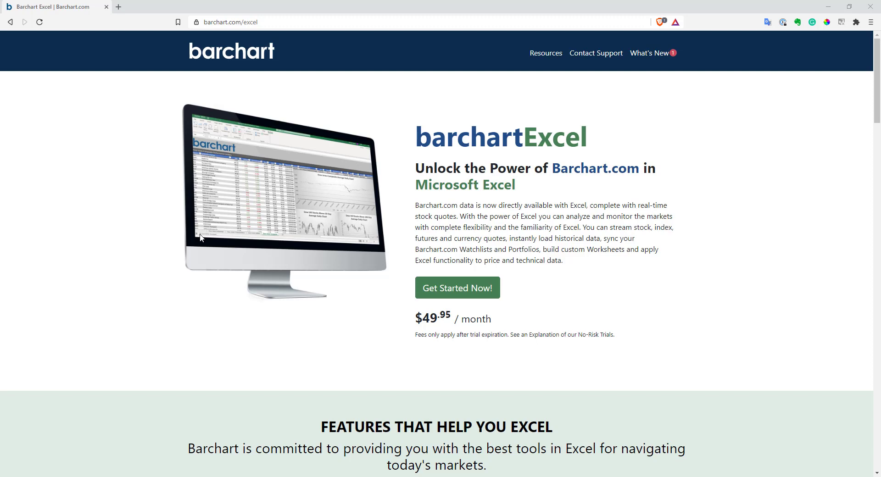
mouse_move(192, 234)
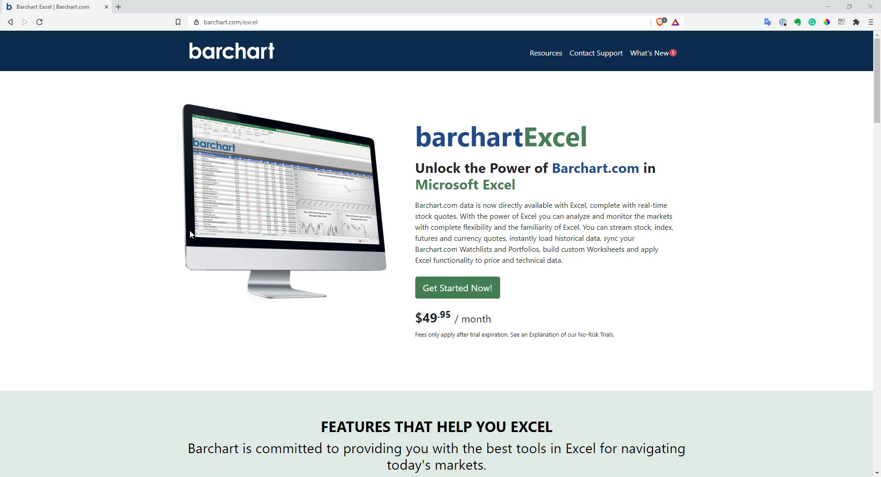
left_click_drag(416, 318, 471, 319)
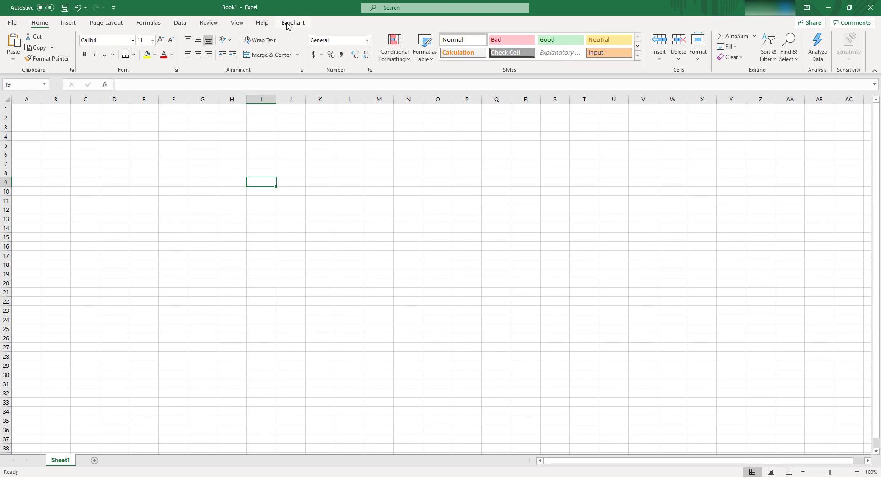
left_click(292, 22)
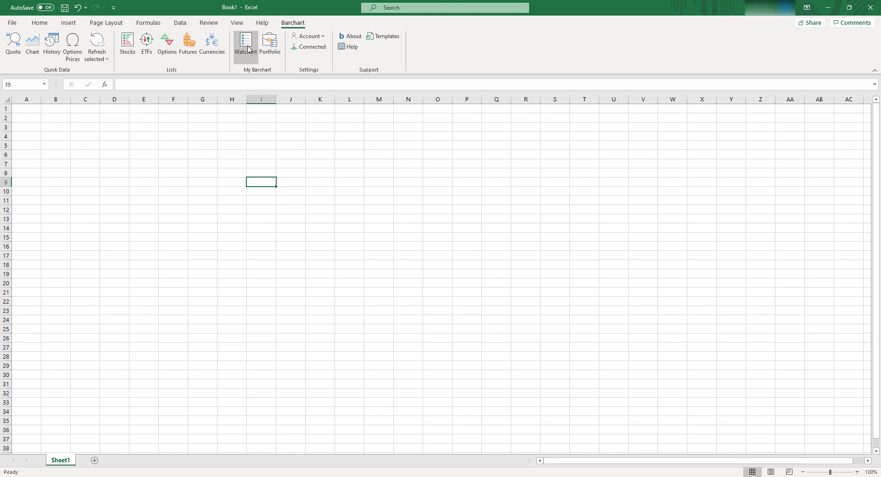
mouse_move(44, 127)
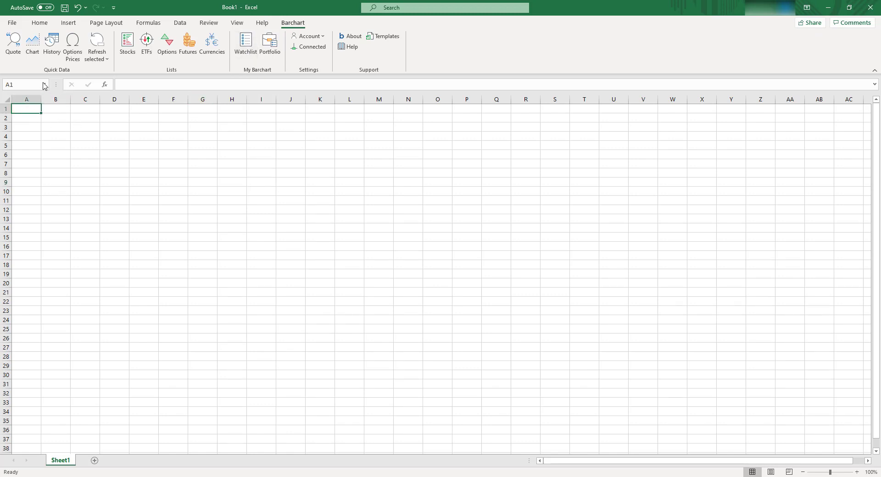
mouse_move(12, 44)
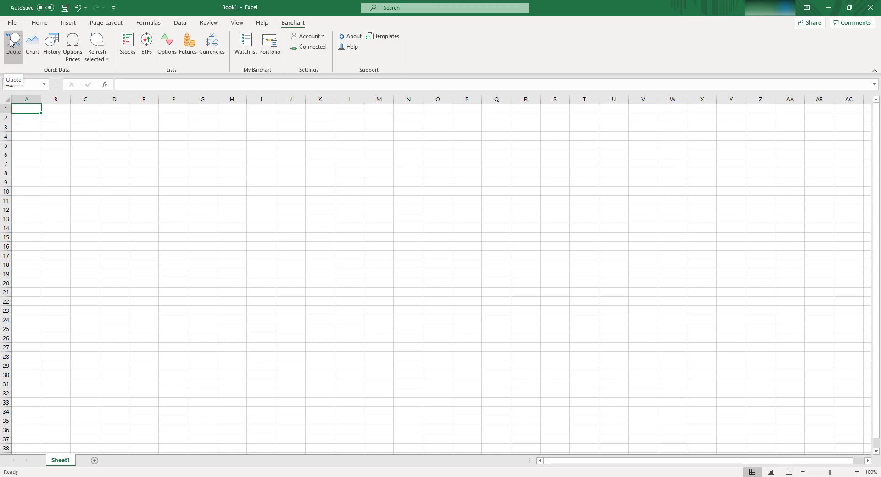
left_click(12, 45)
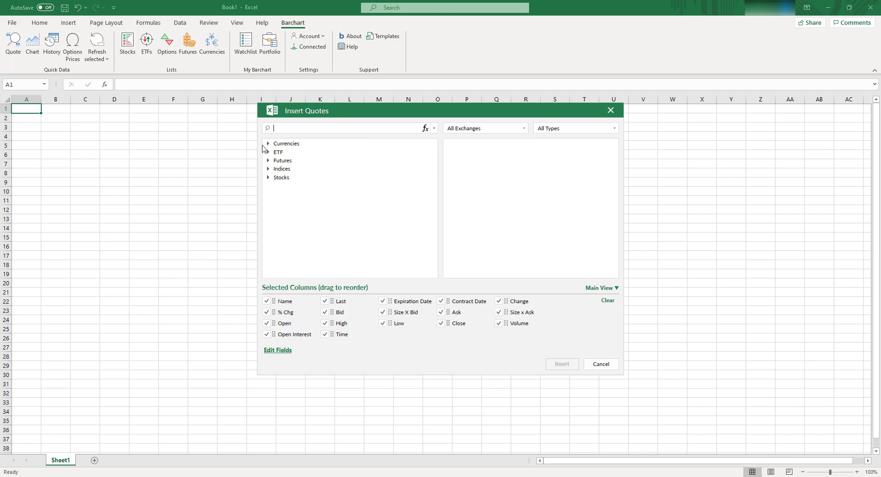
Expand the Currencies, ETF and Indices categories in the quote picker tree.
left_click(268, 143)
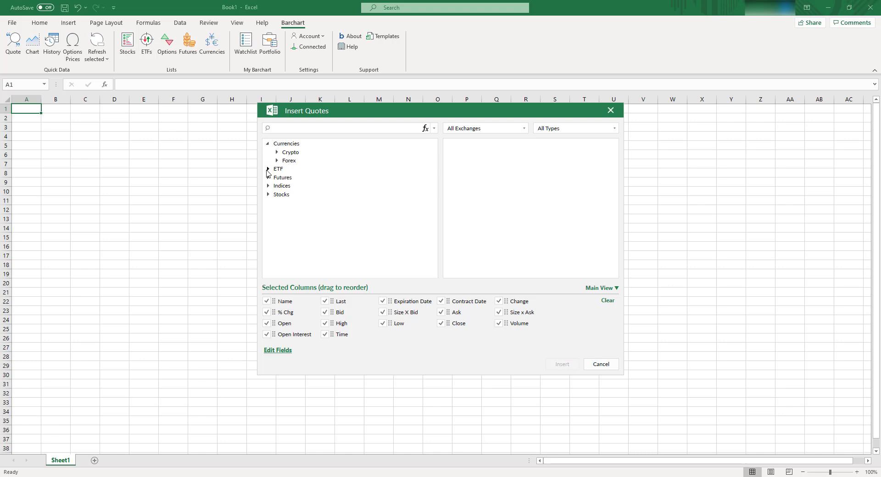
left_click(269, 169)
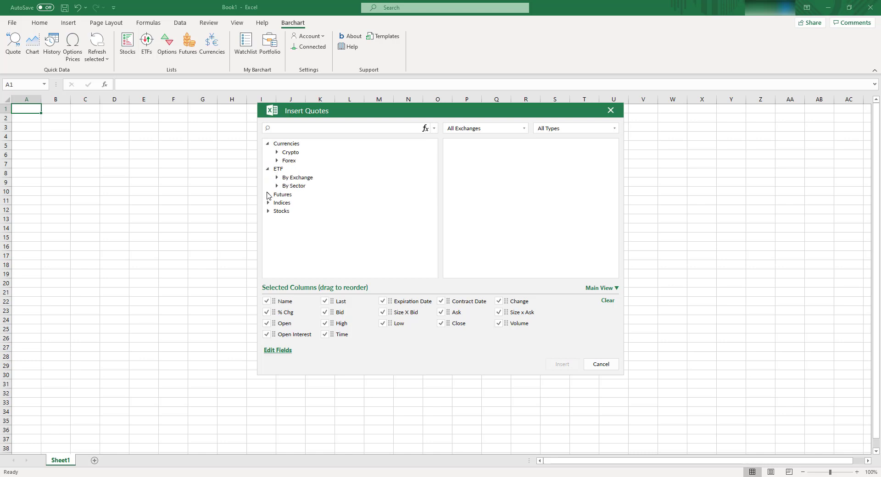
left_click(269, 203)
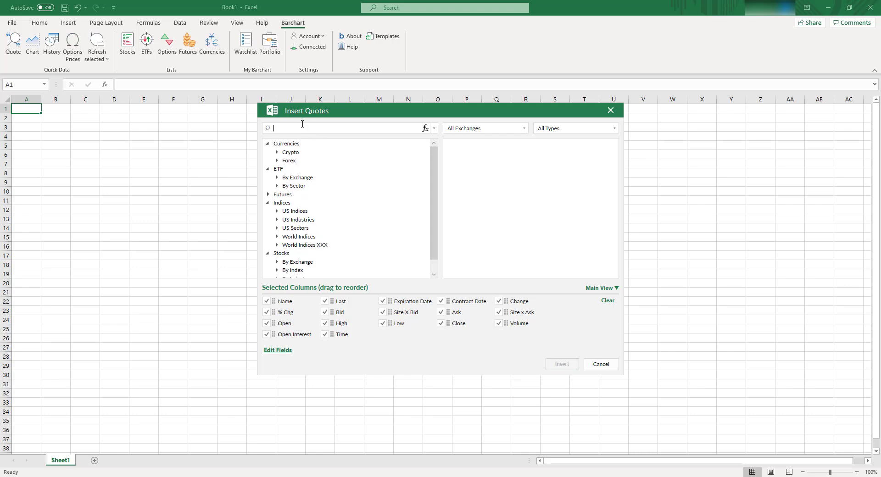
Search for and queue SPY, AAPL, GCJ21 gold, ^BTCUSDT and ^EURUSD as quotes to insert.
type("spy")
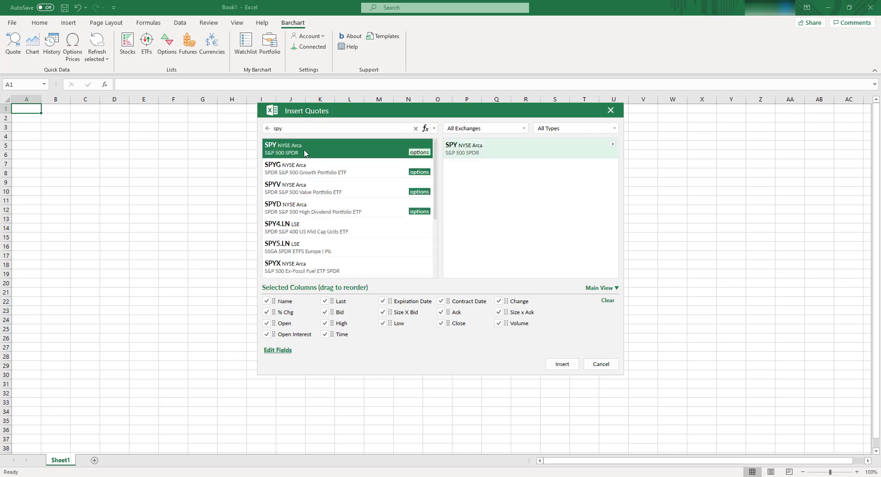
type("aq")
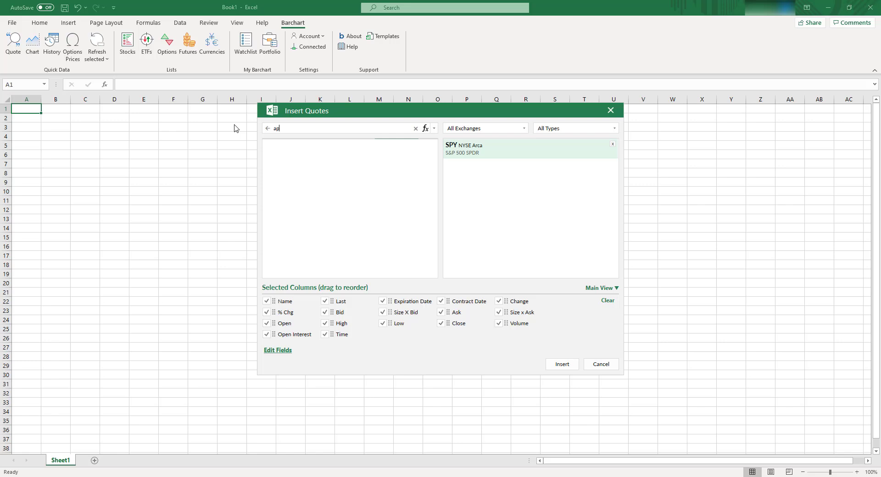
type("appl")
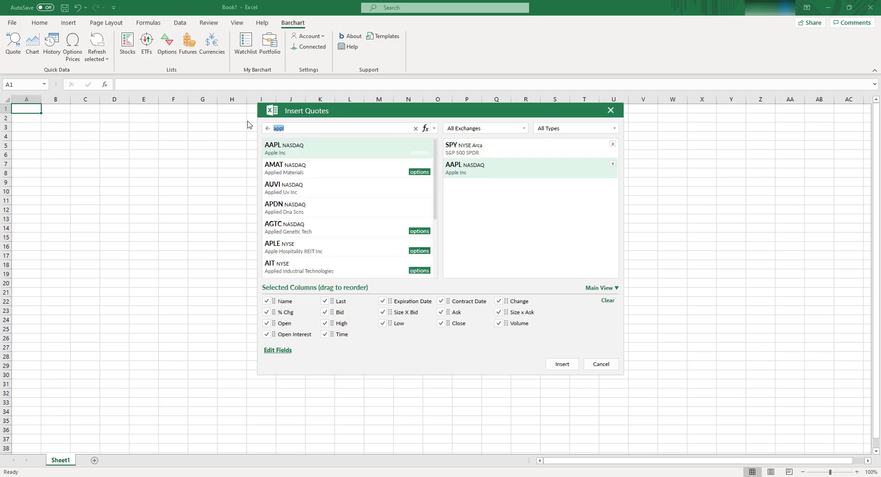
type("gold")
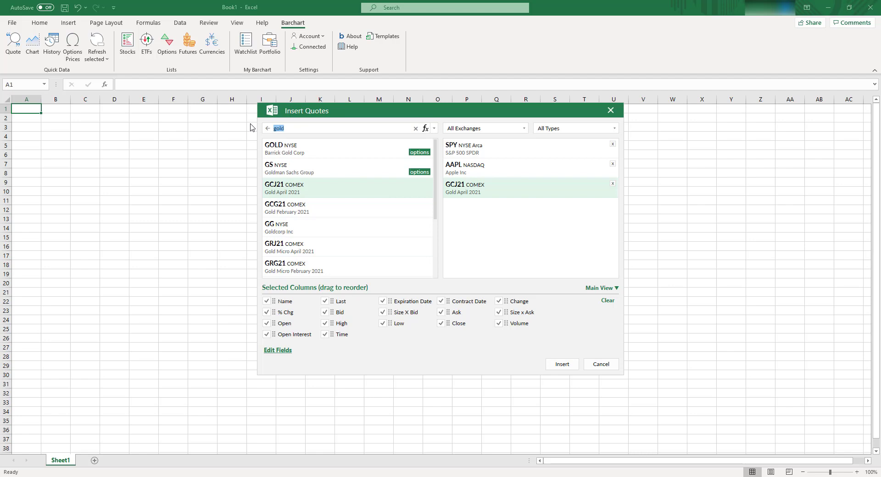
type("btcusdt")
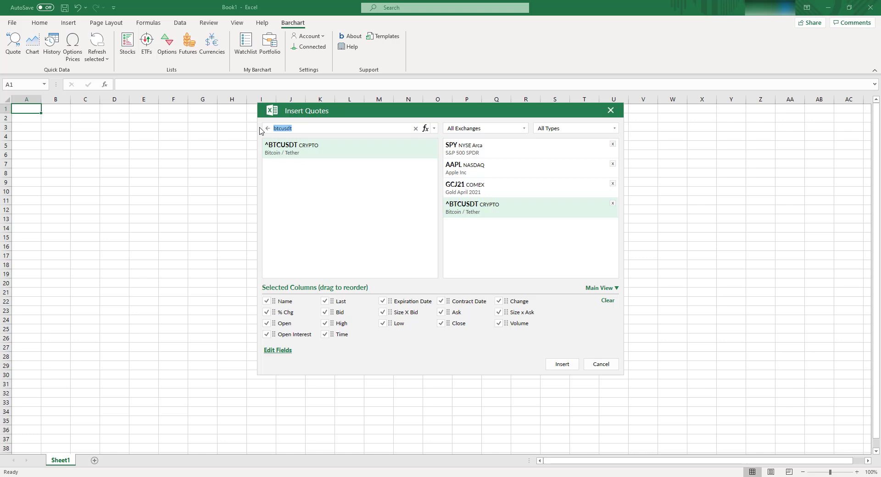
type("eurusd")
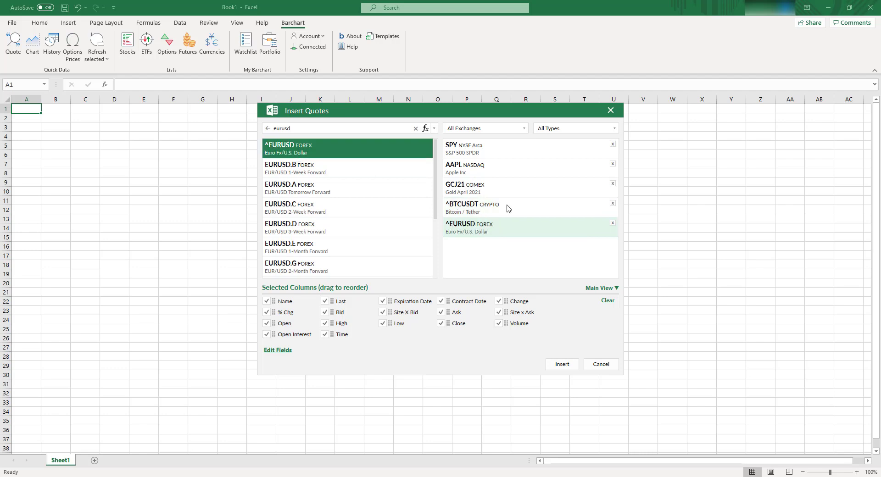
mouse_move(438, 287)
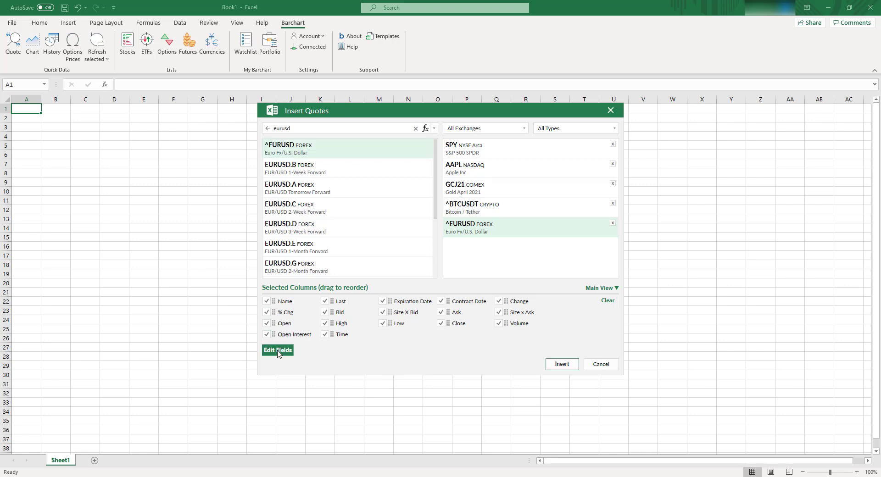
Browse the extra quote fields in Edit Fields, then insert the five quotes with default columns.
left_click(277, 350)
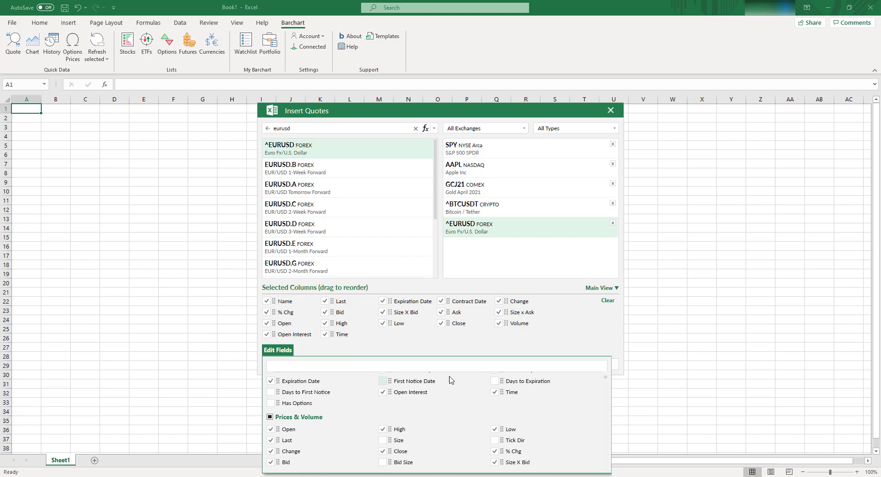
scroll("down", 3)
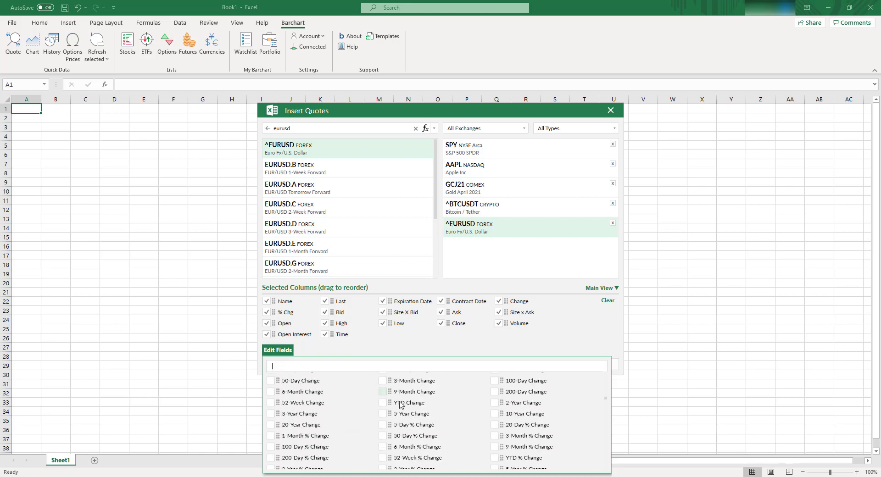
scroll("down", 3)
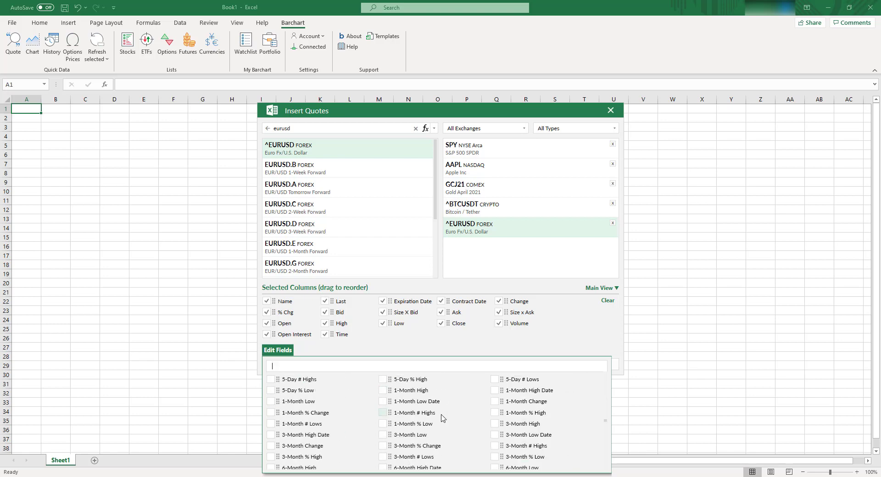
scroll("down", 3)
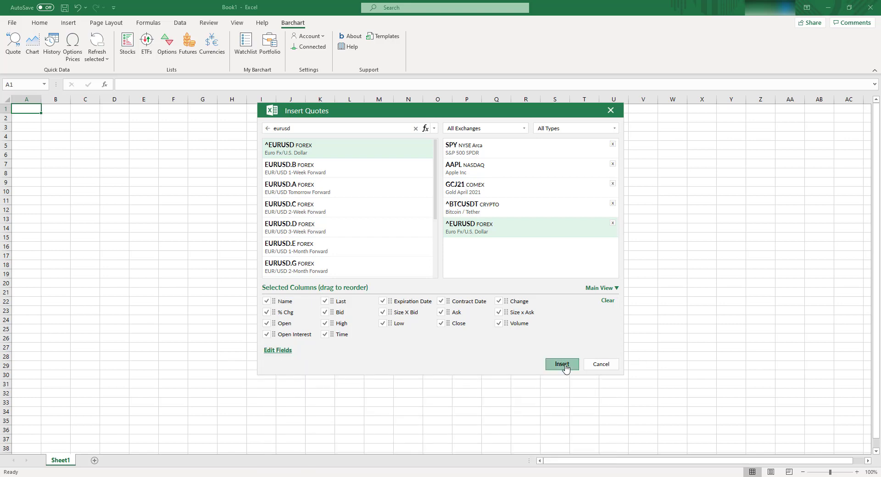
left_click(560, 365)
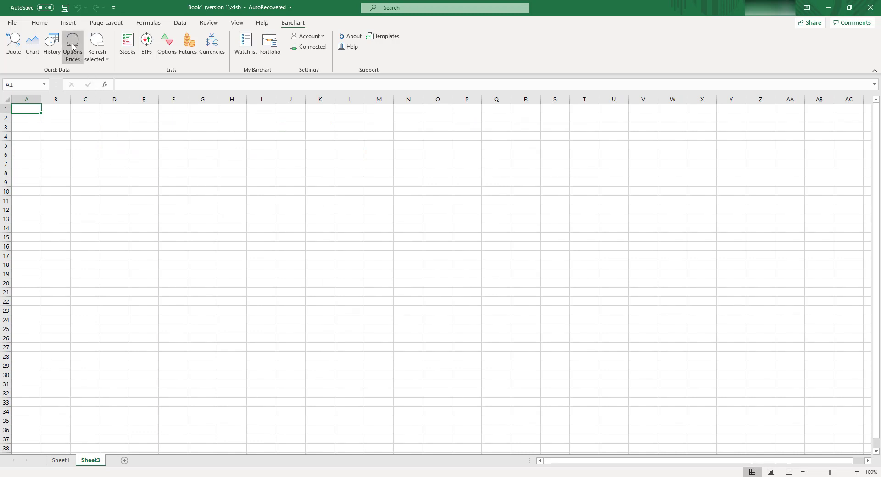
mouse_move(71, 45)
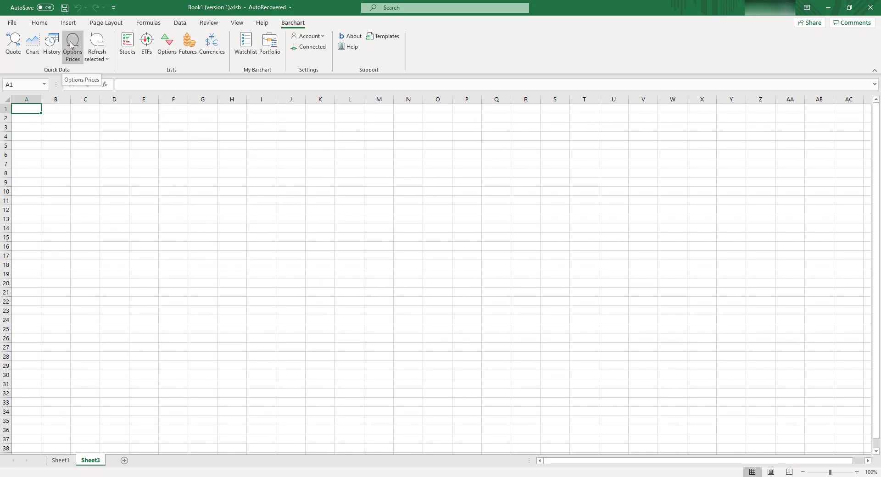
Choose AAPL as the underlying in Insert Options and dismiss the Barchart.com login request.
left_click(71, 44)
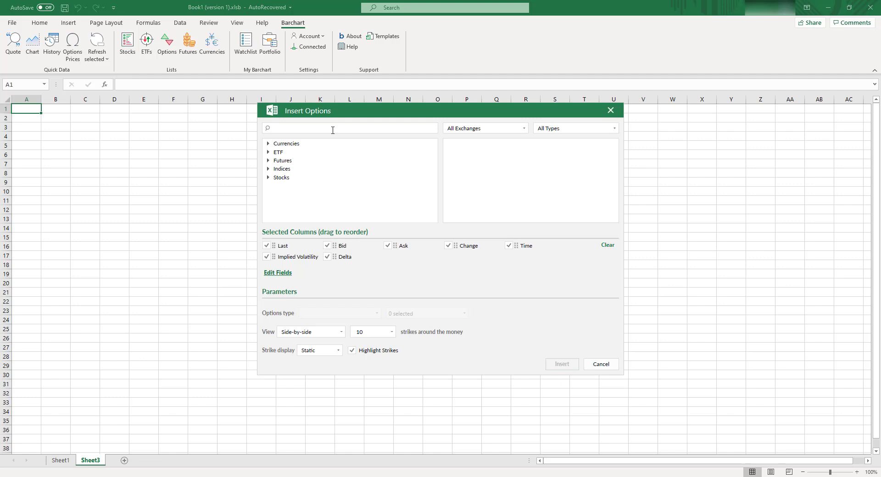
type("aapl")
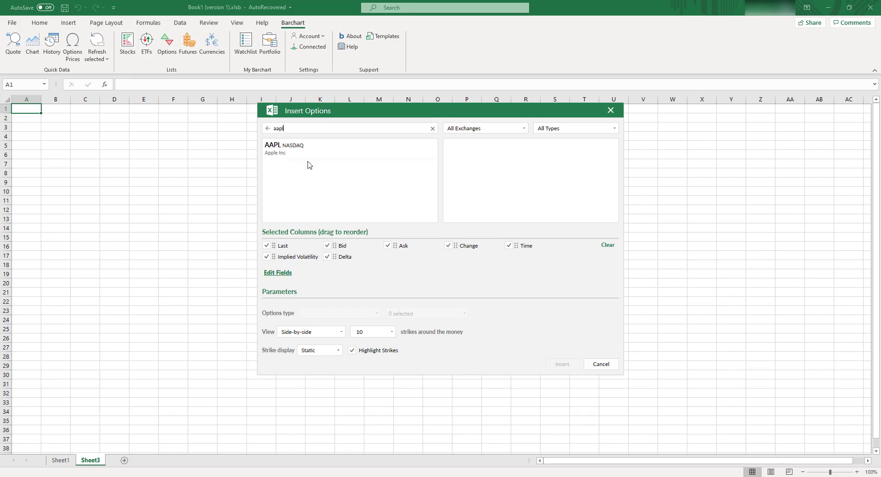
left_click(283, 149)
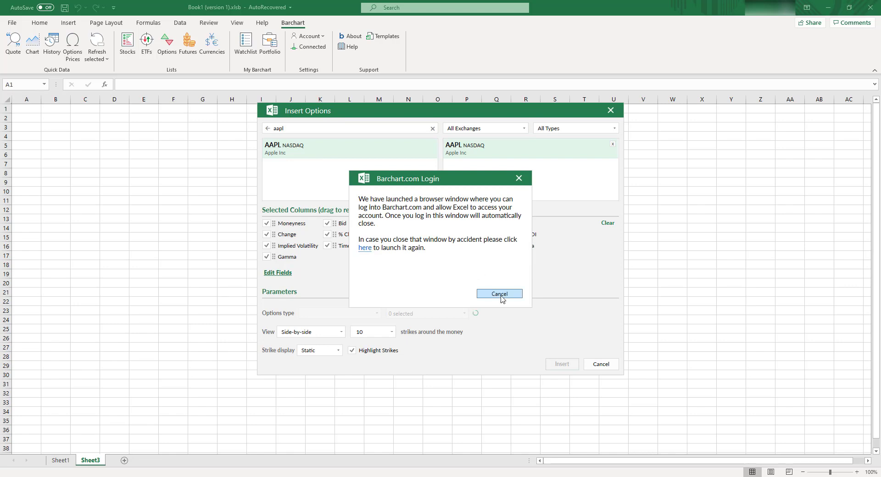
left_click(498, 293)
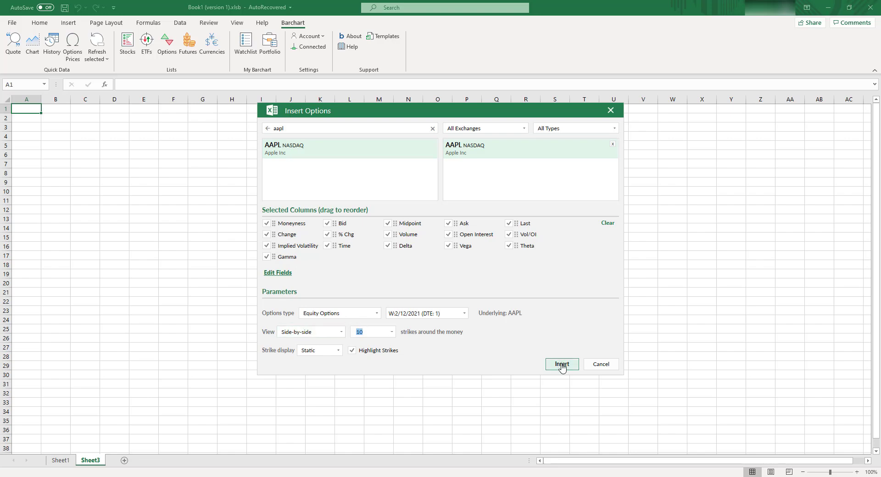
left_click(562, 364)
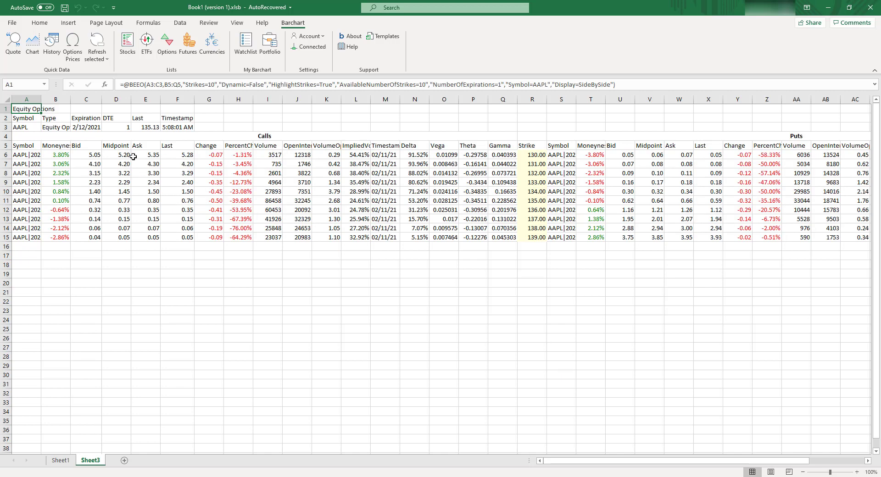
mouse_move(239, 188)
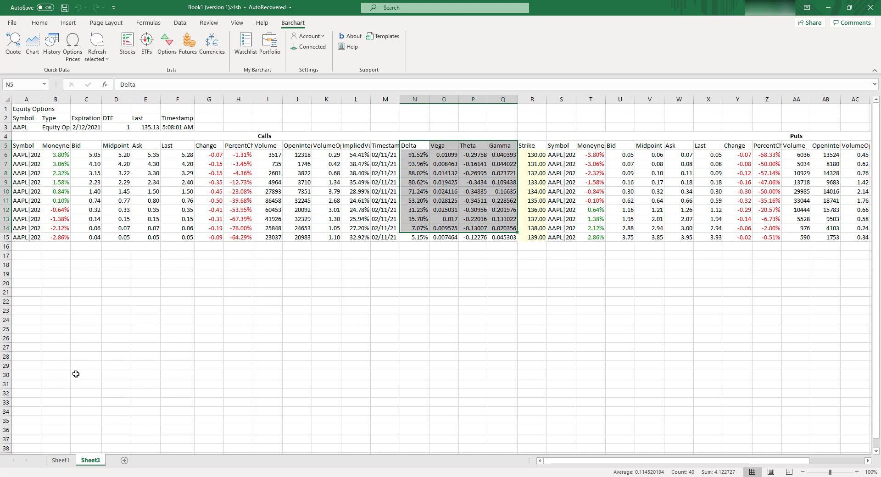
mouse_move(124, 461)
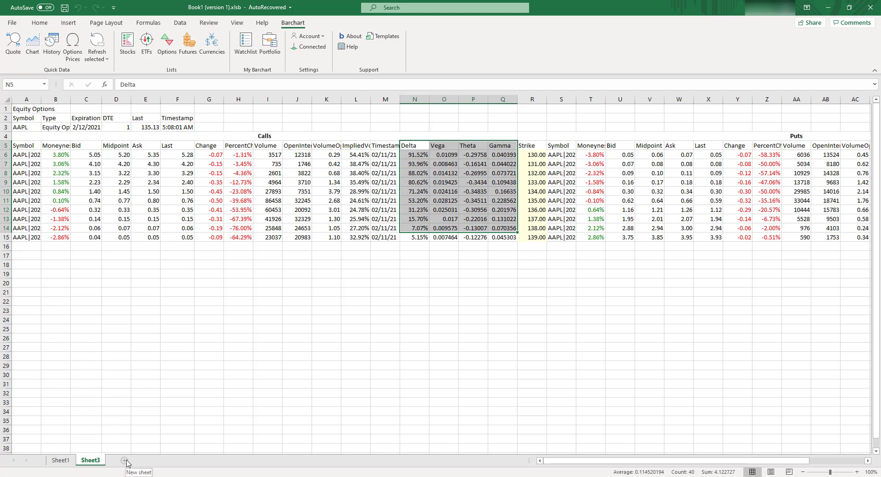
On a new sheet, request AAPL history with a Bollinger Bands (20, 2) study applied.
left_click(125, 460)
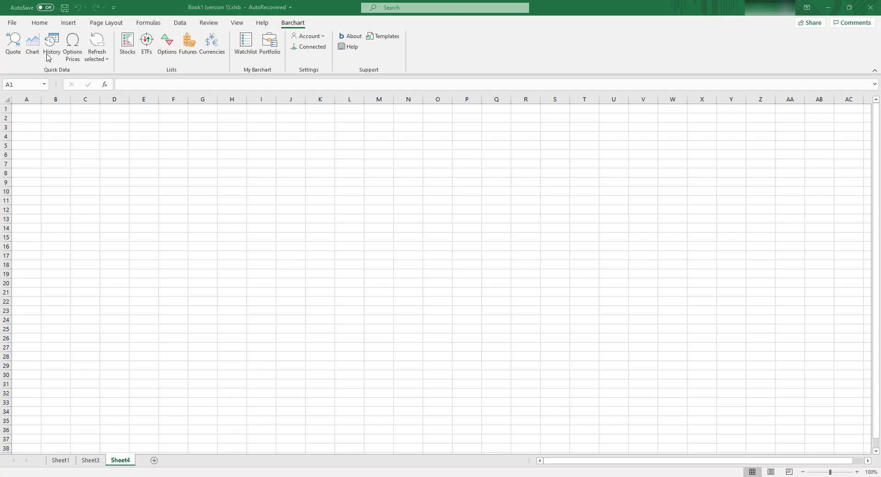
mouse_move(51, 58)
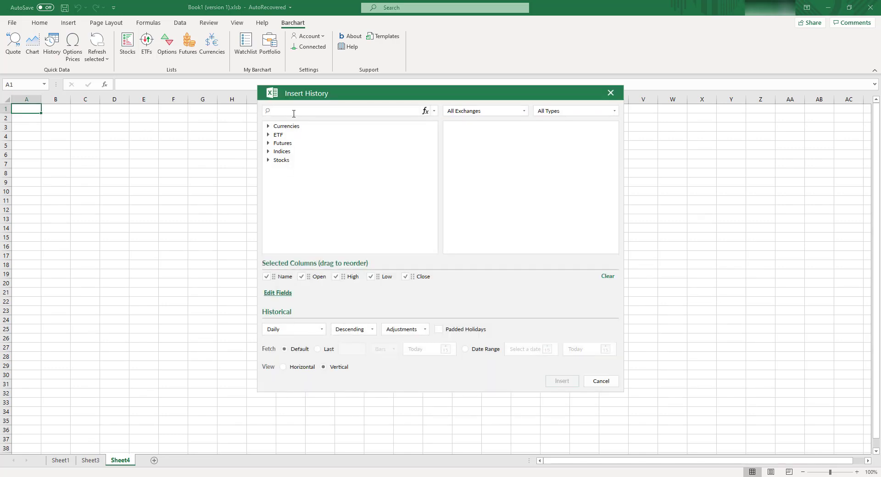
type("aapl")
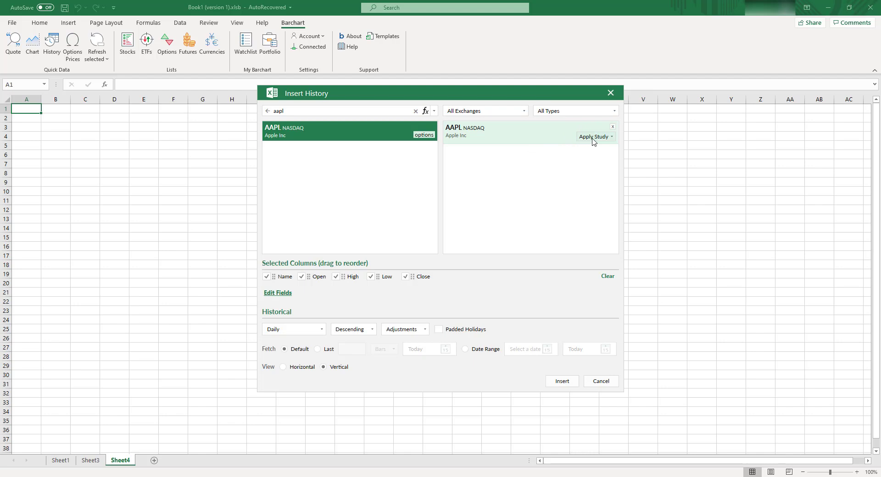
mouse_move(474, 142)
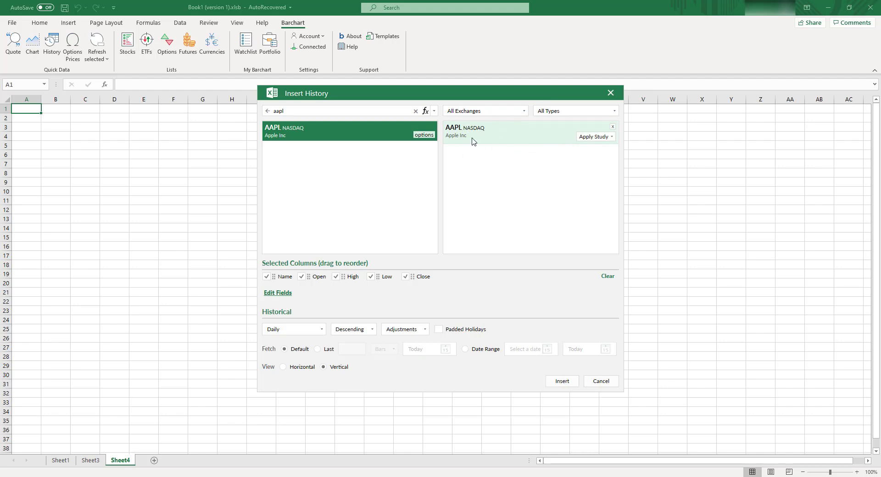
left_click(593, 136)
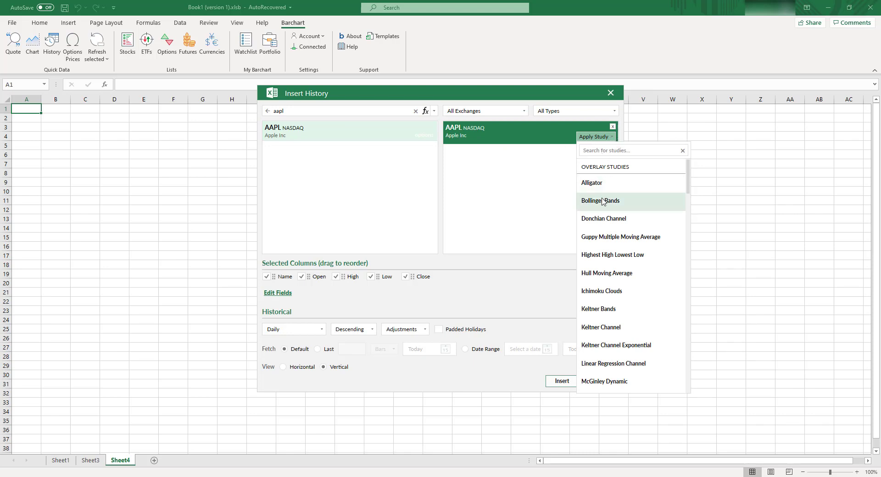
left_click(600, 200)
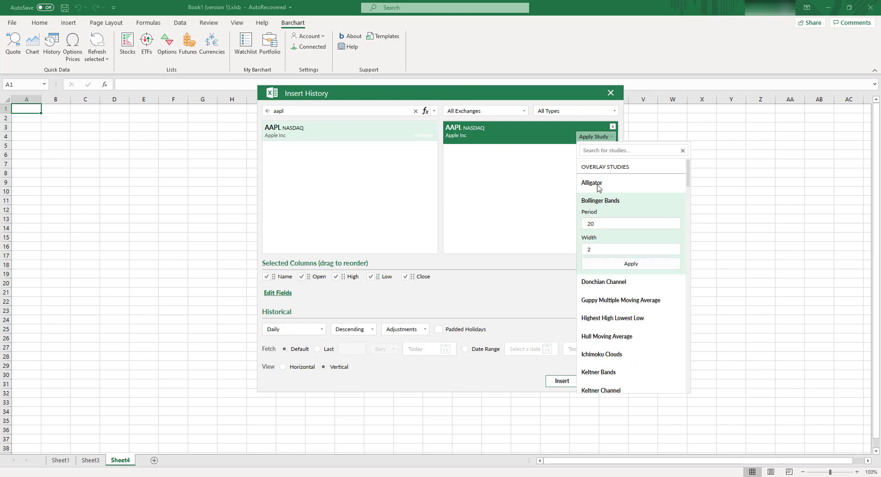
left_click(631, 263)
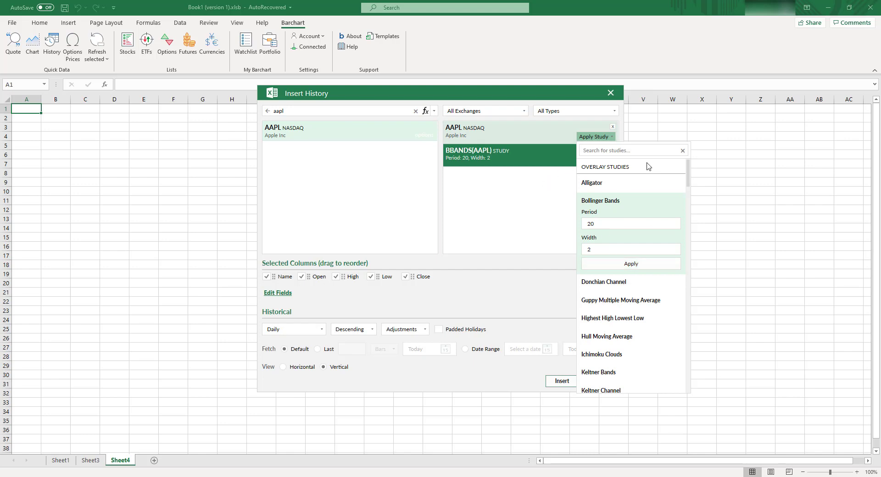
mouse_move(607, 337)
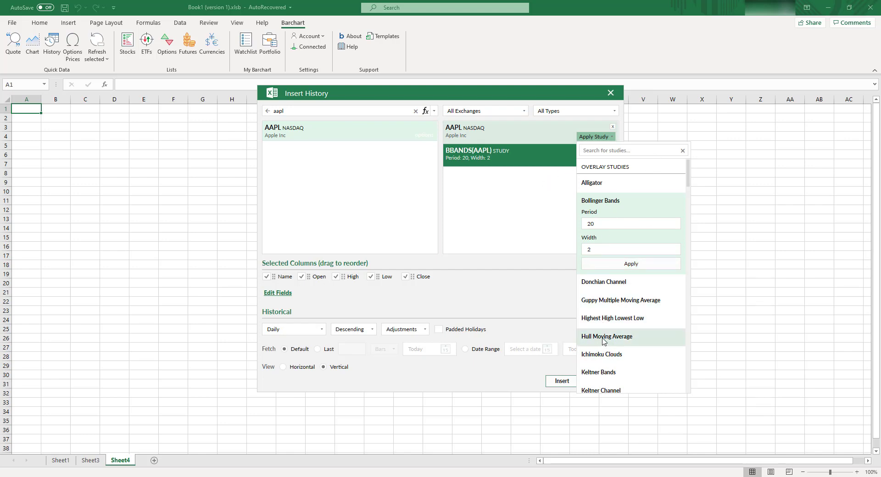
Apply a Hull Moving Average study, review the extra fields, and insert the AAPL history.
left_click(607, 336)
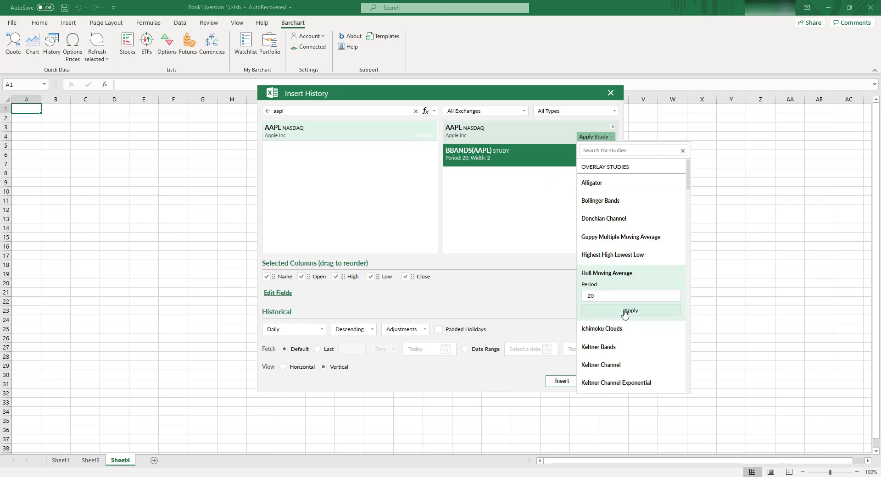
left_click(630, 311)
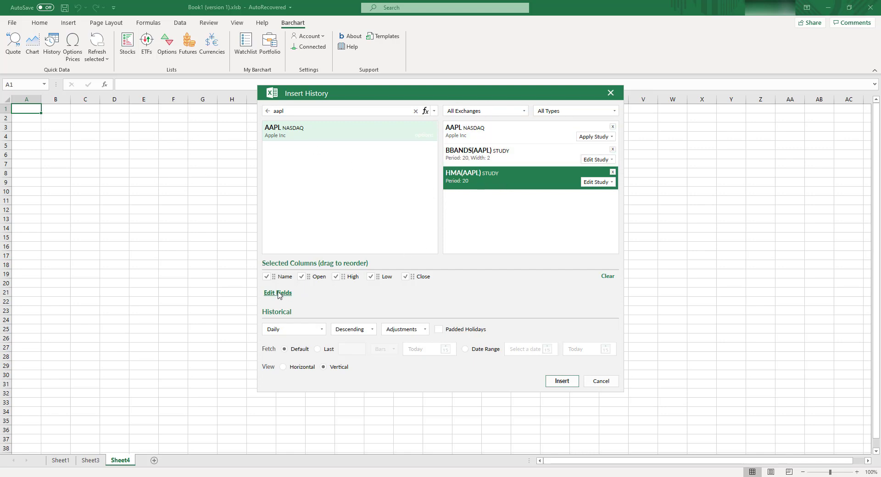
mouse_move(280, 296)
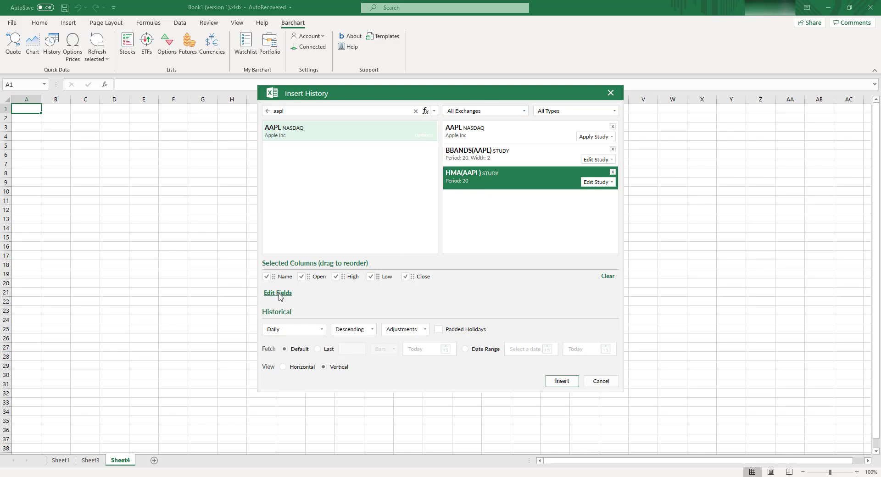
left_click(277, 293)
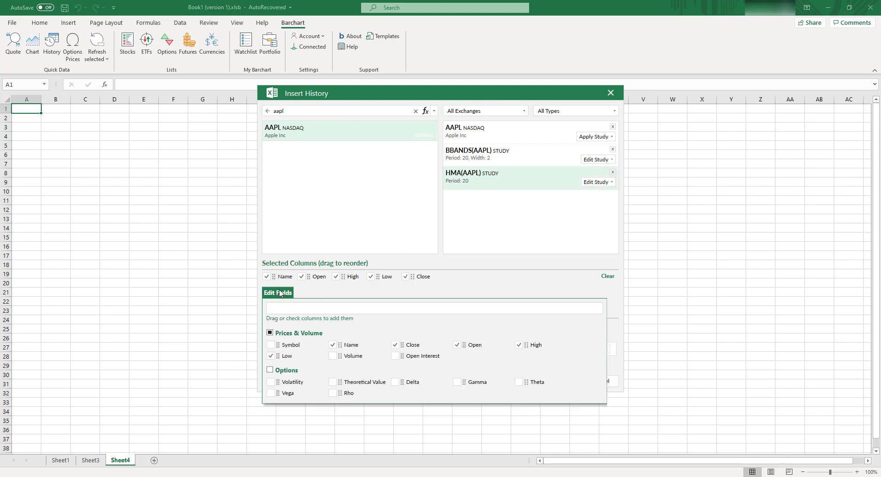
left_click(277, 292)
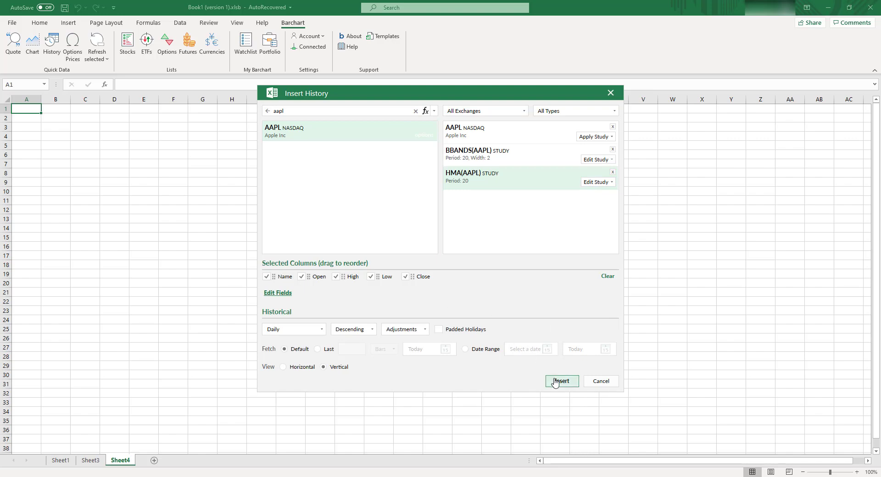
left_click(562, 381)
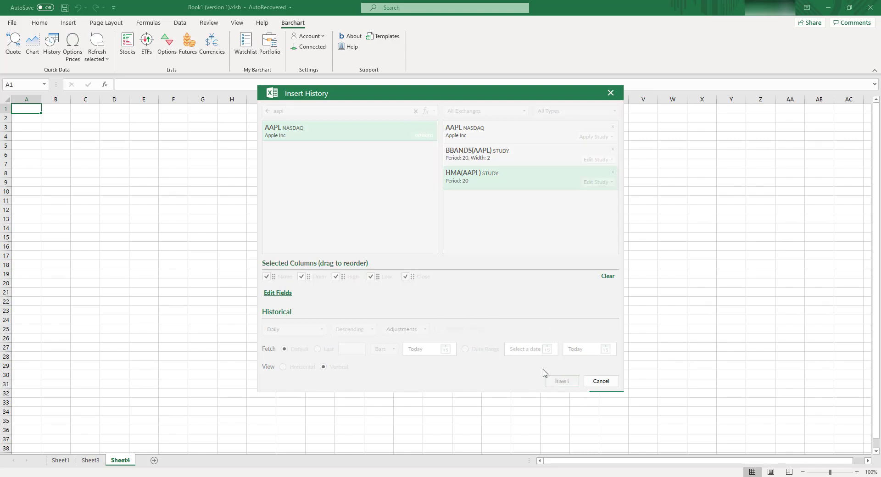
Inspect the Hull Moving Average formula in J1 and scroll through the loaded AAPL history rows.
left_click(560, 380)
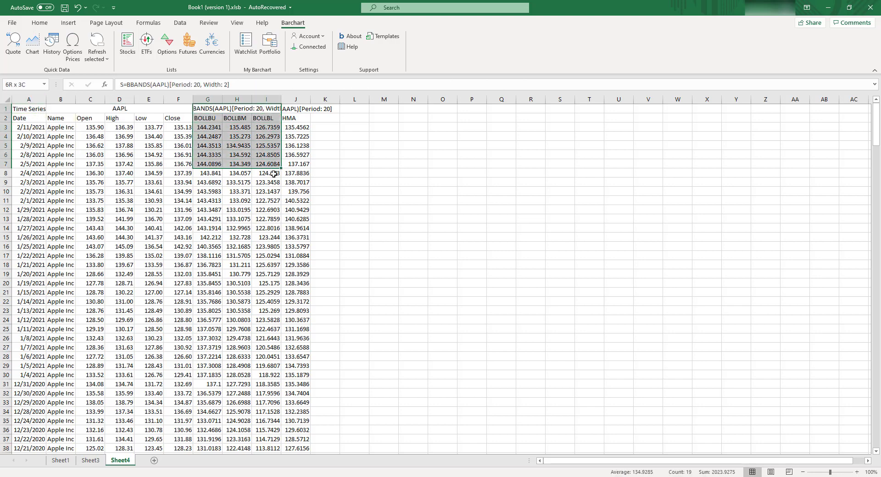
left_click(296, 108)
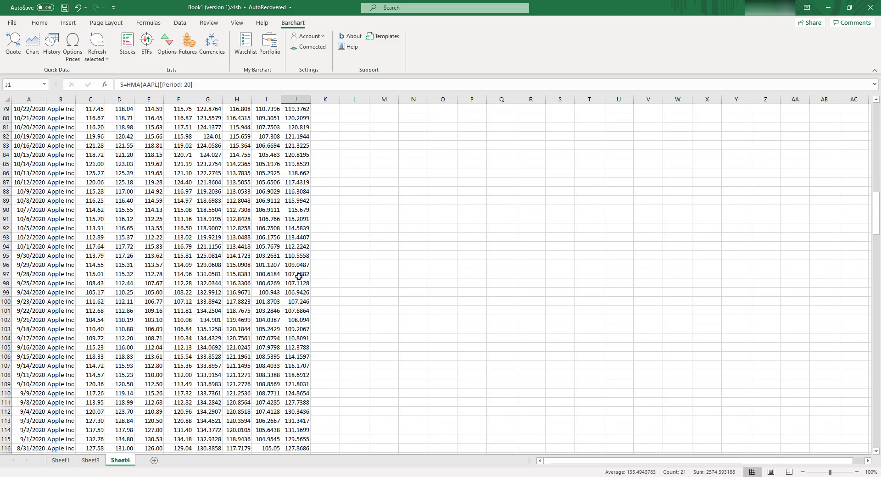
scroll("down", 3)
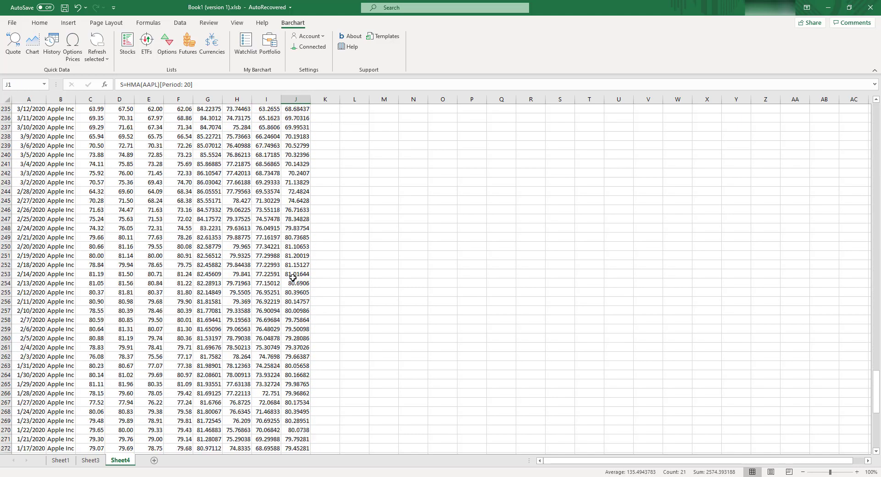
scroll("down", 3)
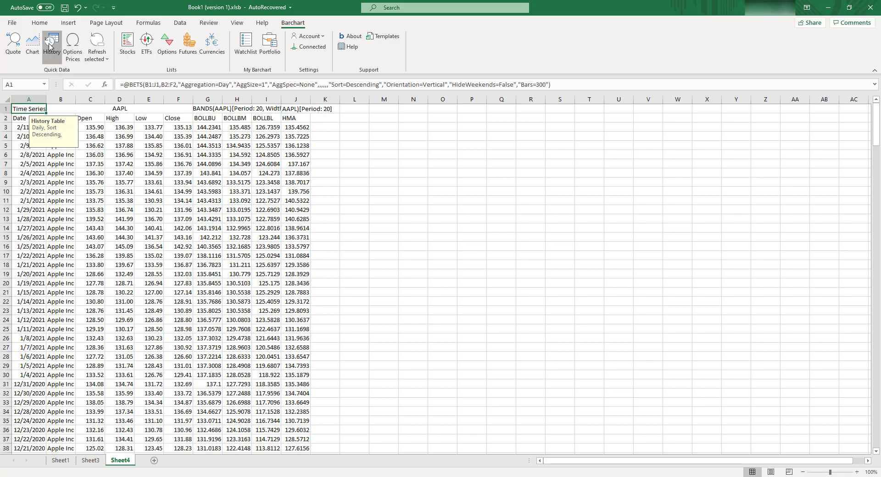
Re-fetch the AAPL history table with the last 9999 daily bars.
left_click(51, 44)
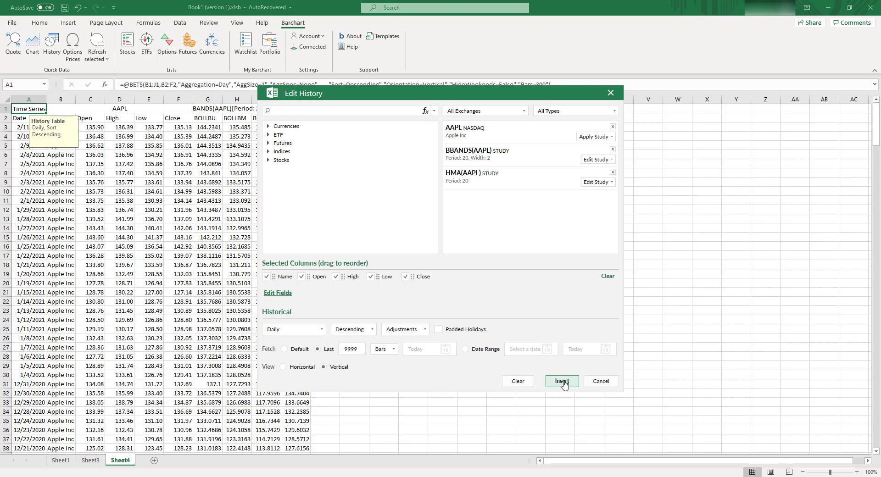
left_click(562, 381)
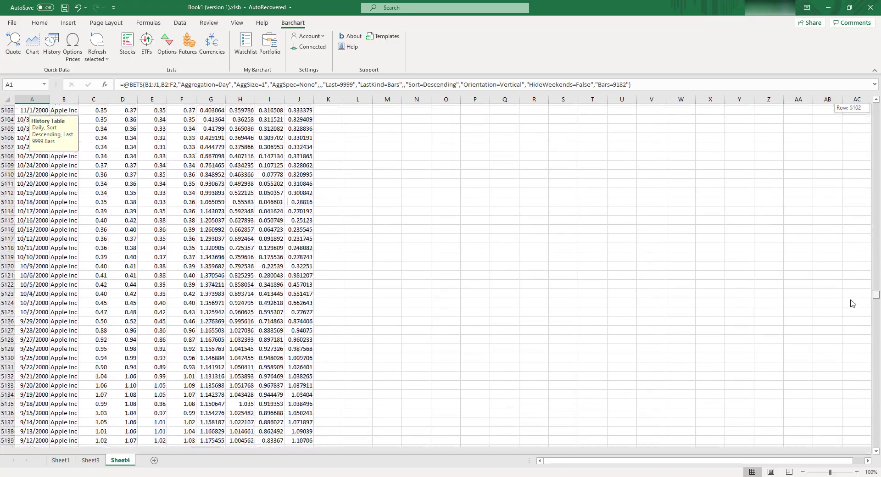
scroll("down", 3)
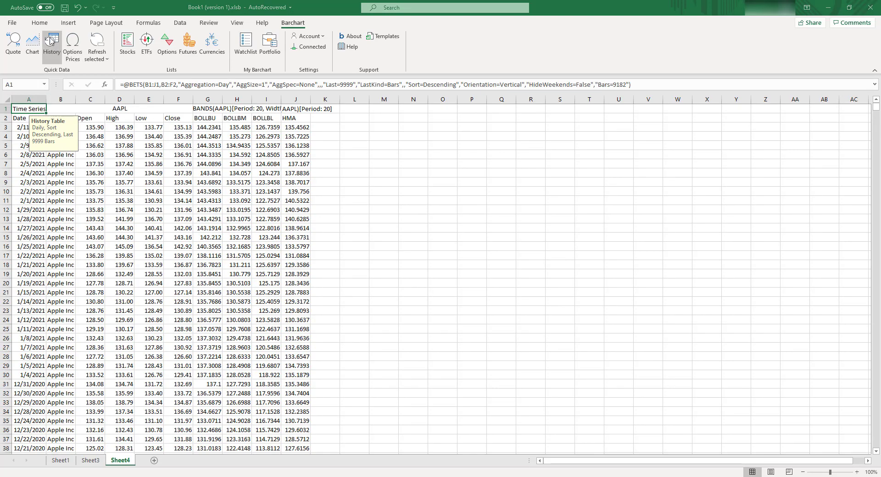
Change the AAPL history interval to 30-minute bars and re-insert the table.
left_click(52, 44)
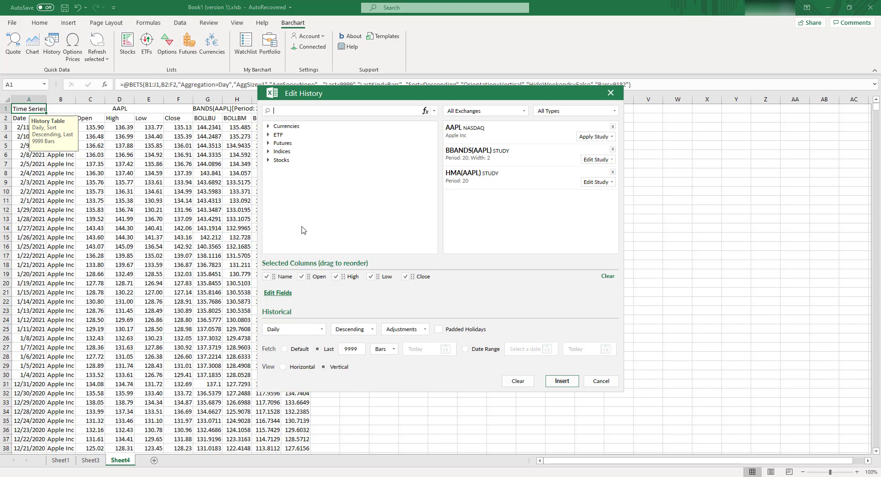
mouse_move(299, 333)
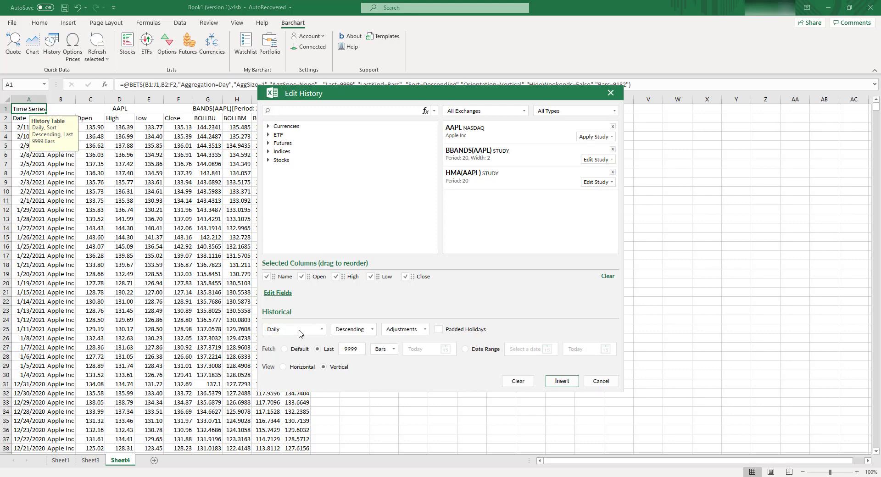
left_click(292, 329)
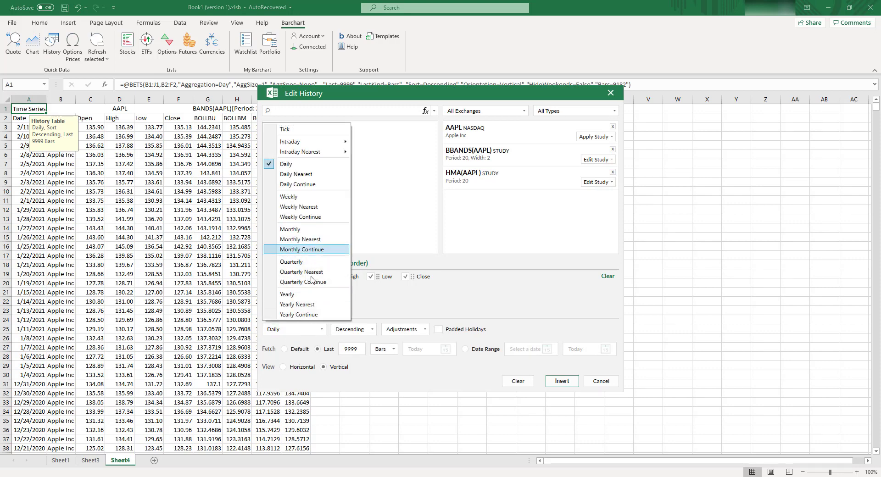
mouse_move(301, 238)
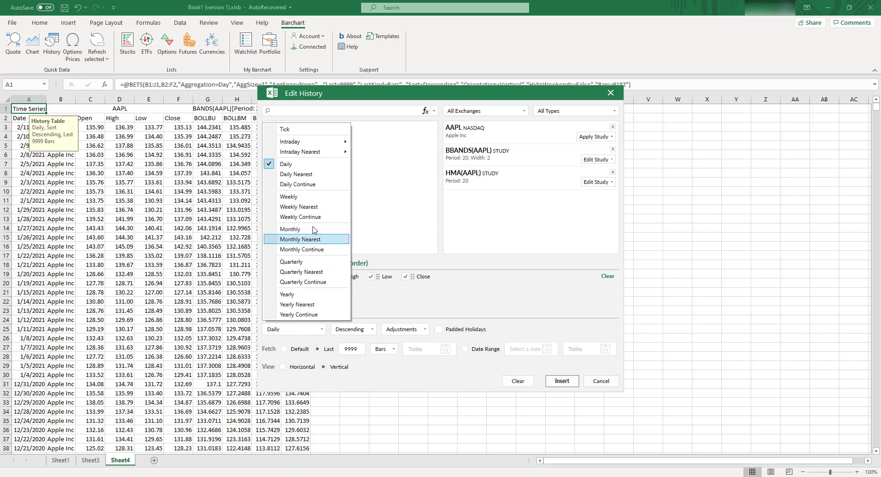
mouse_move(286, 164)
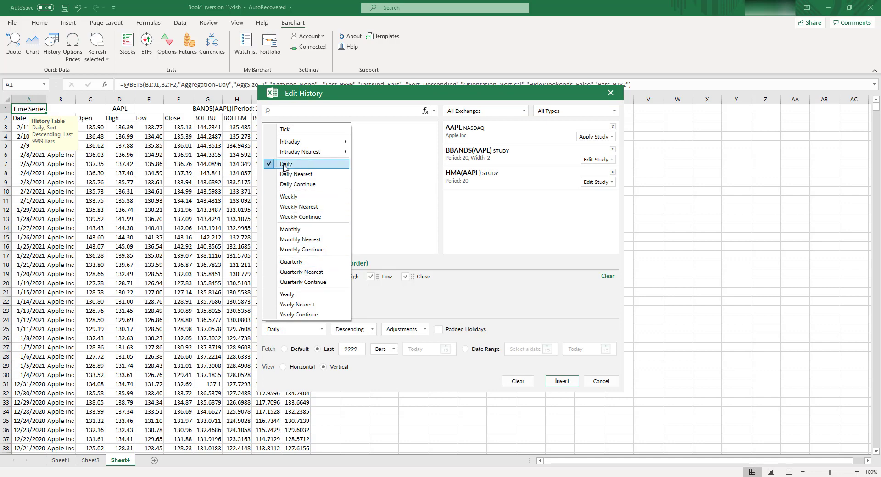
mouse_move(290, 142)
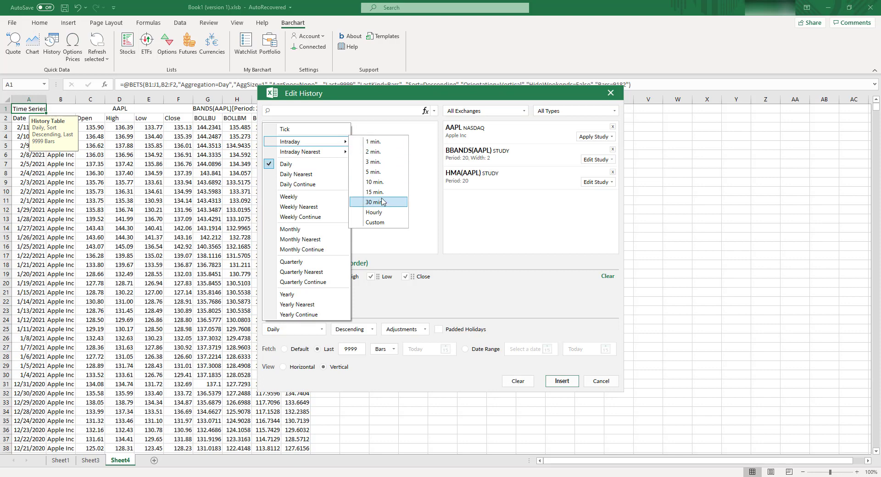
left_click(373, 201)
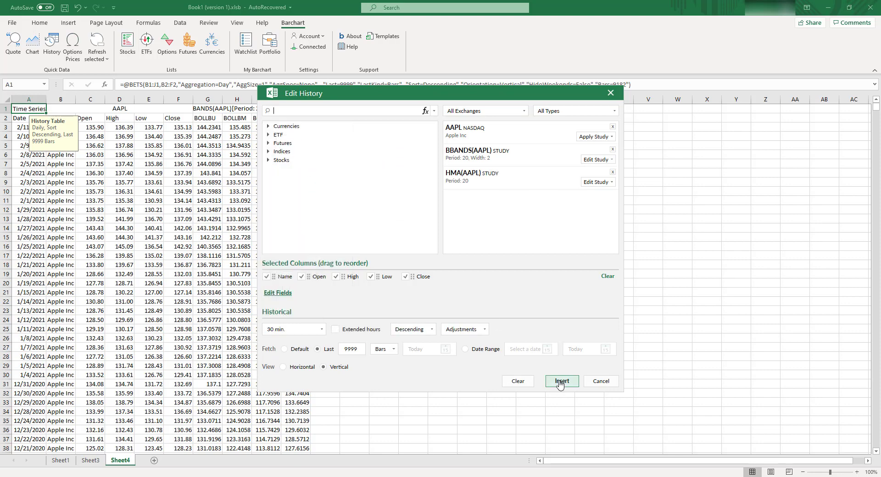
left_click(562, 380)
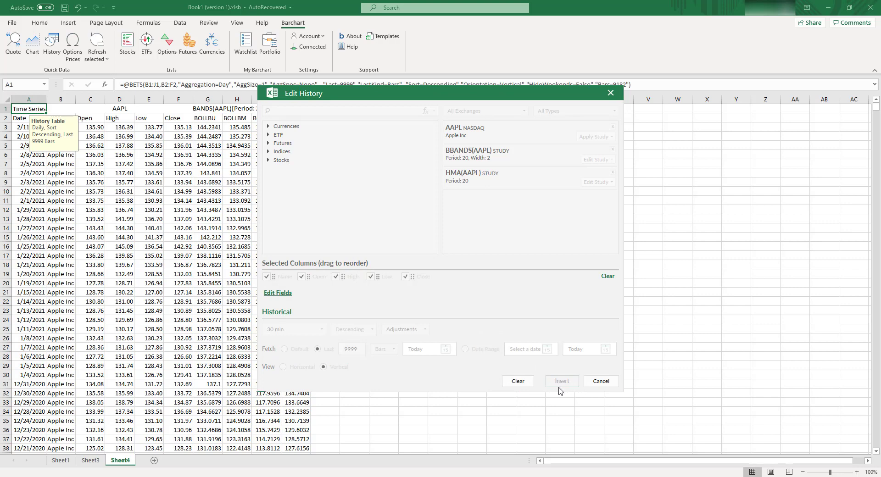
mouse_move(561, 381)
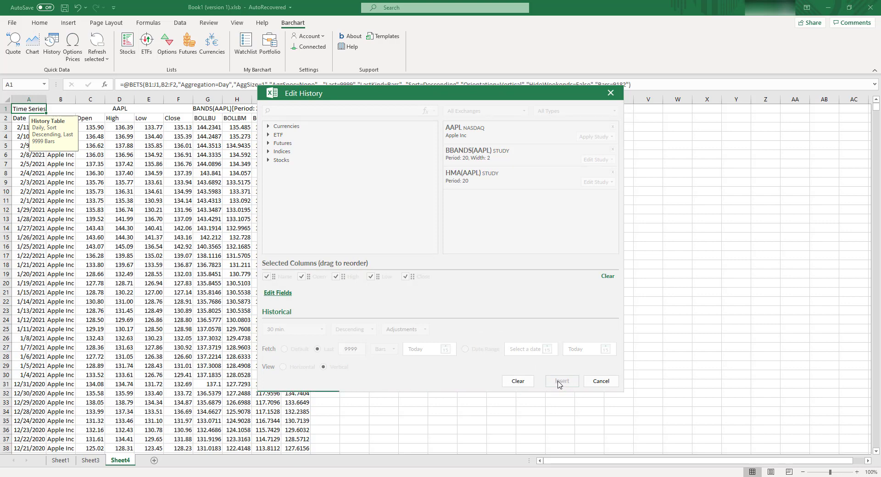
left_click(562, 381)
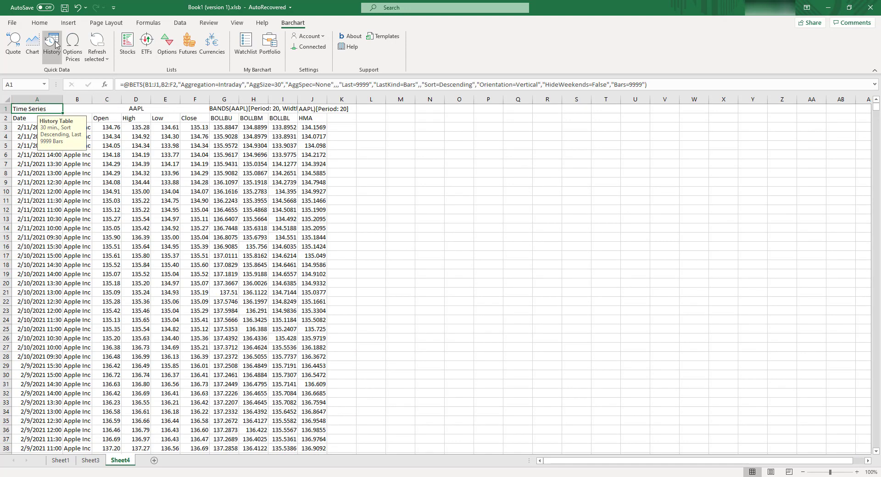
Change the AAPL history interval to Tick data and check the tick timestamps in the Date column.
left_click(52, 43)
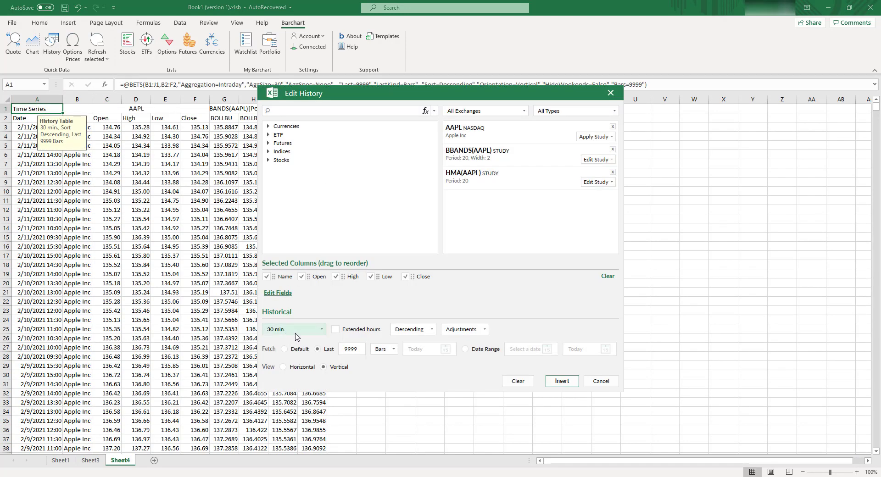
left_click(294, 328)
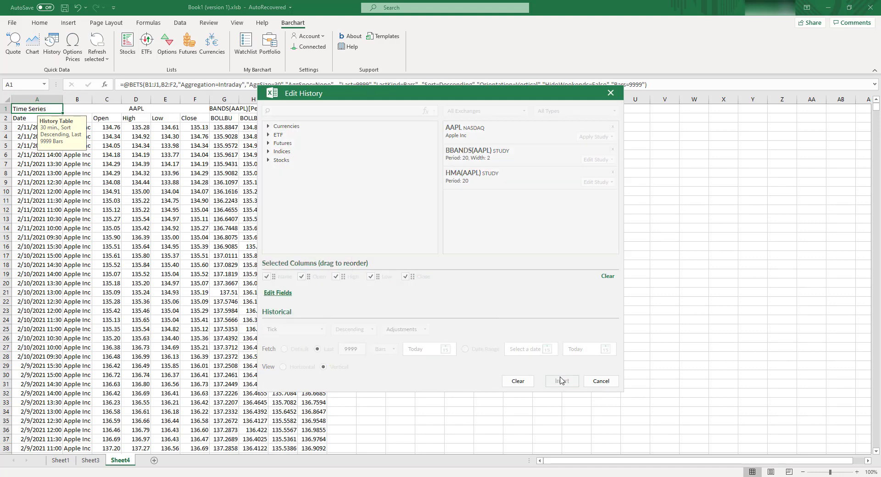
left_click(562, 381)
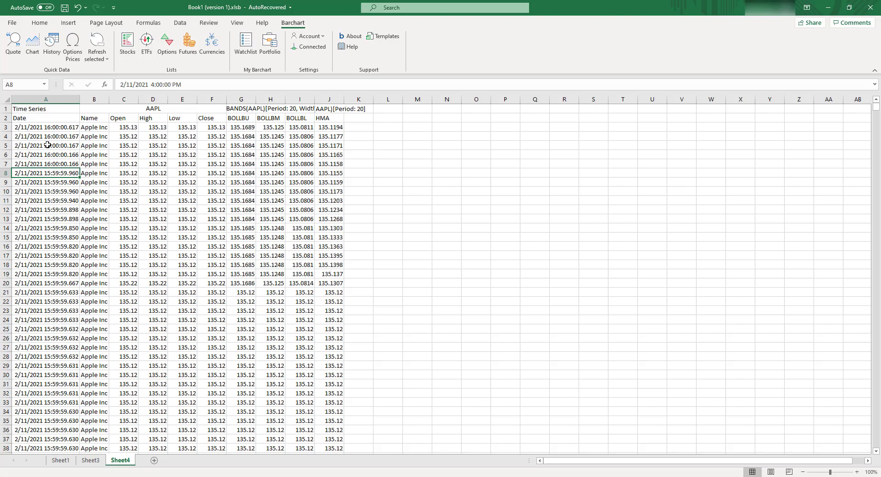
left_click_drag(46, 126, 46, 320)
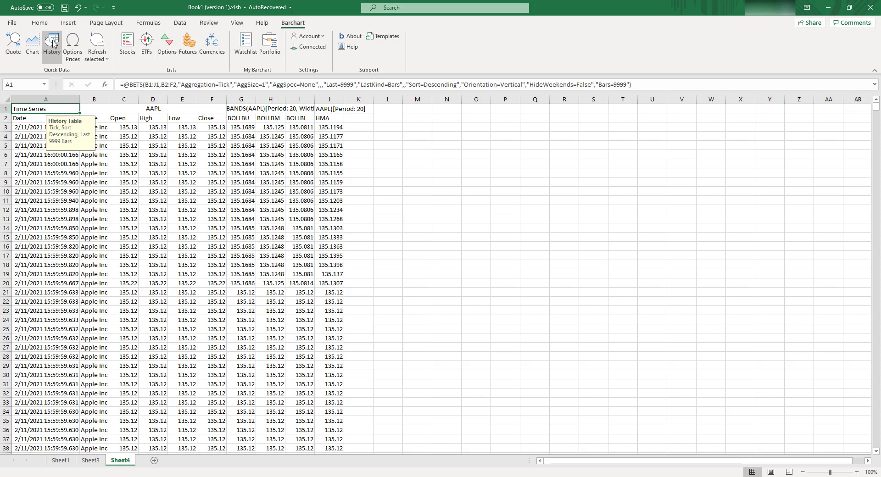
left_click(51, 44)
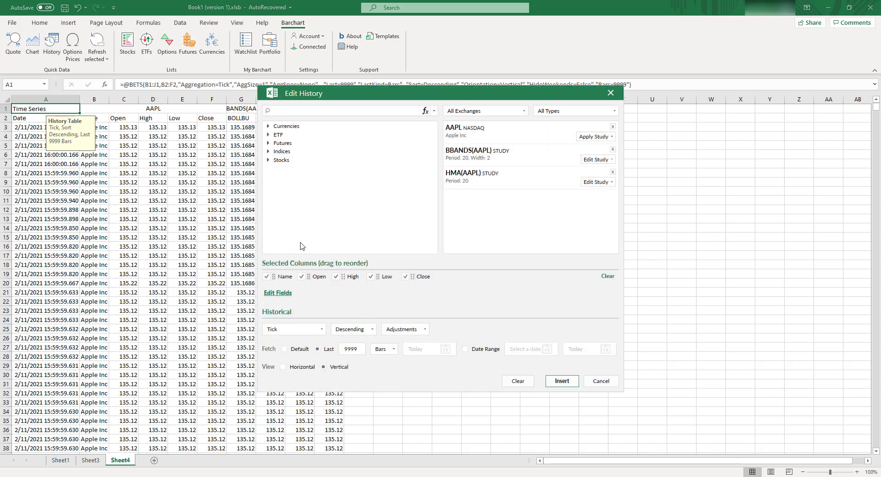
mouse_move(355, 329)
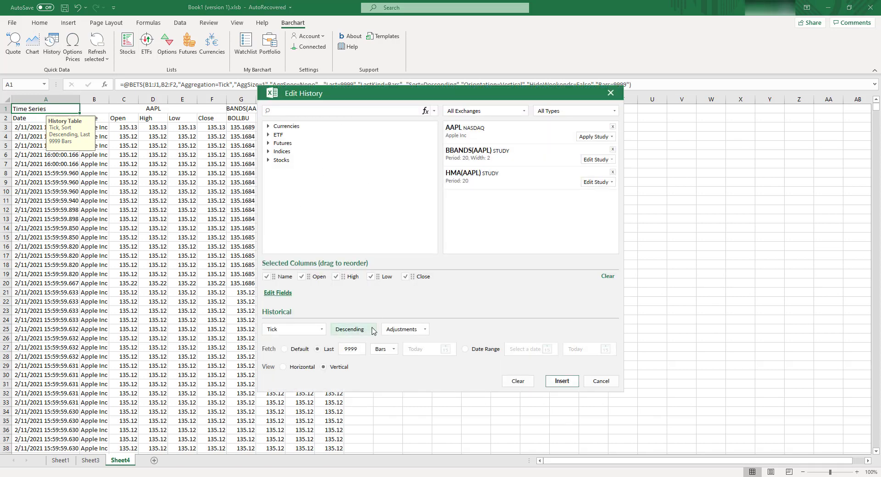
left_click(350, 329)
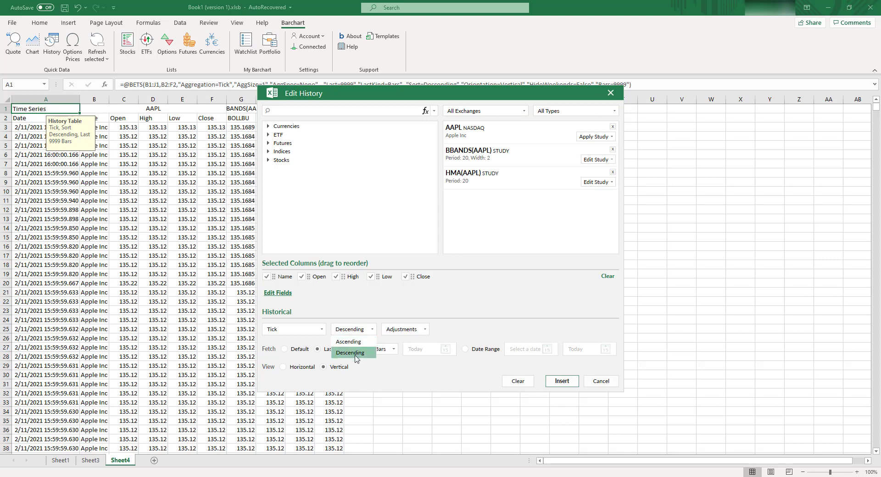
left_click(350, 353)
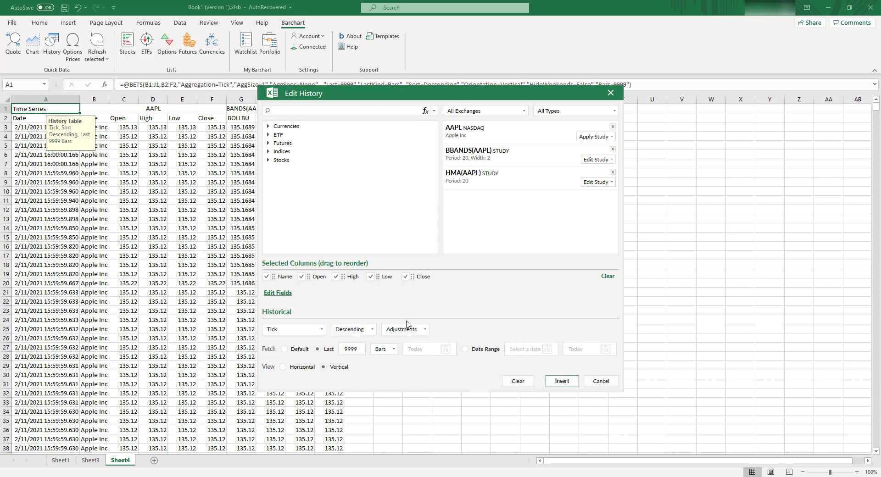
left_click(402, 328)
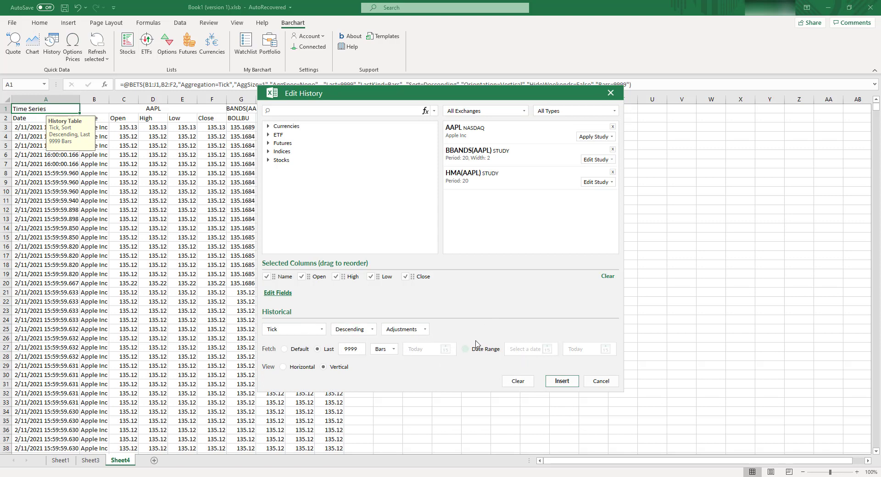
mouse_move(467, 348)
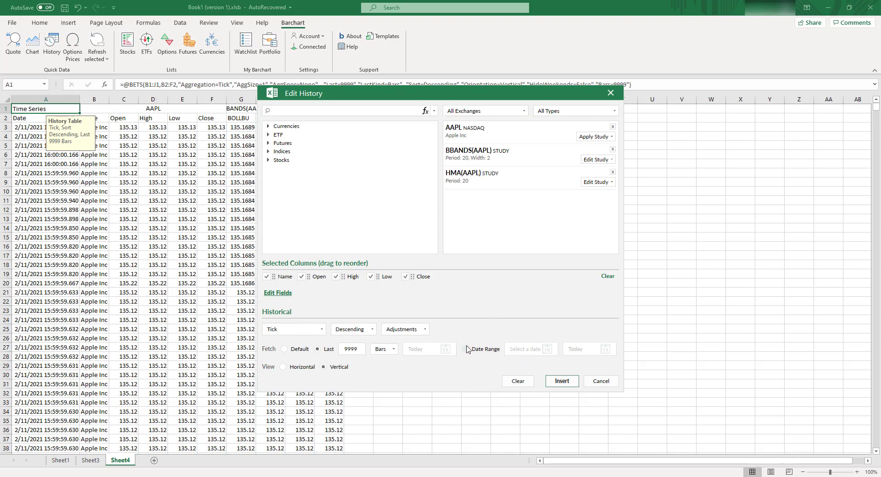
mouse_move(607, 396)
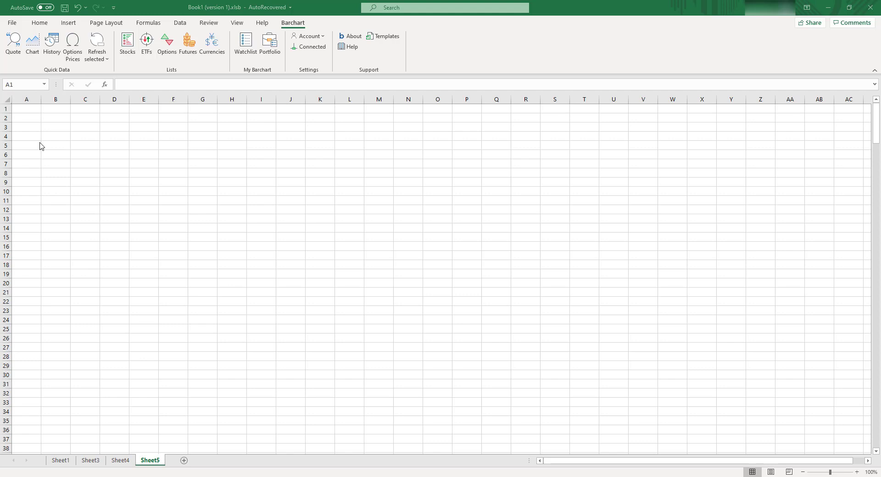
mouse_move(29, 110)
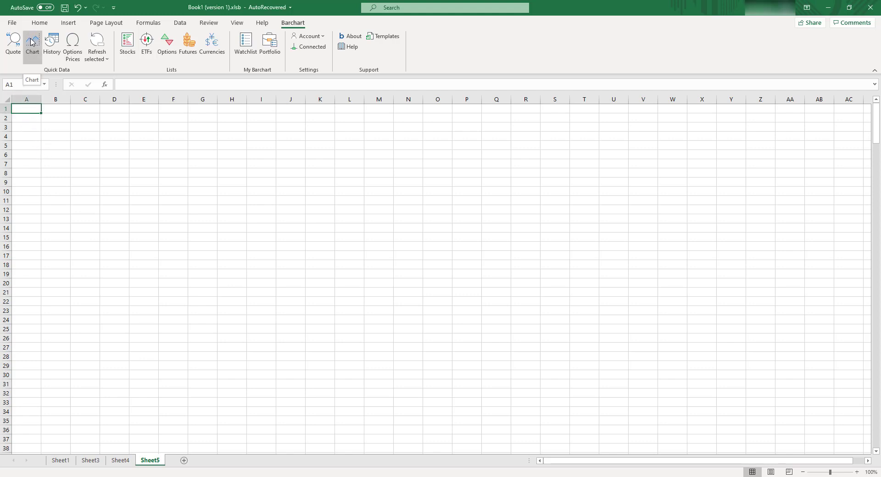
Insert an AAPL daily chart with Bollinger Bands on Sheet5, then add blank Sheet6.
left_click(32, 44)
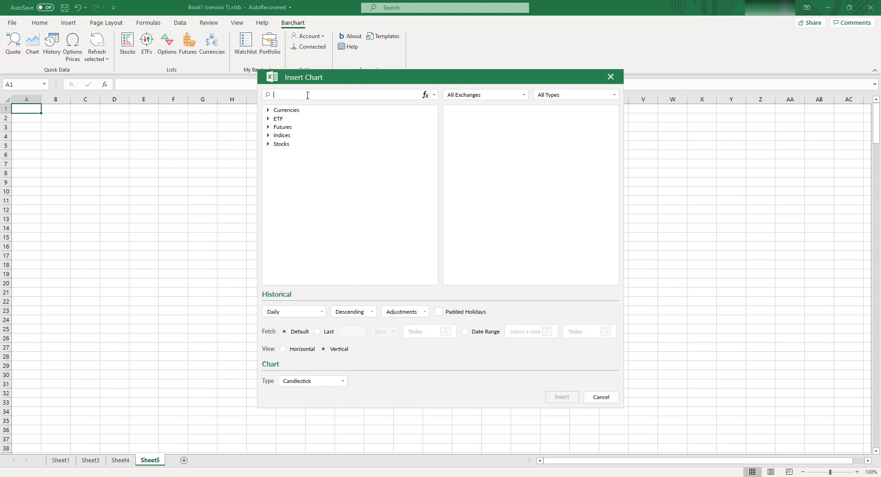
type("aapl")
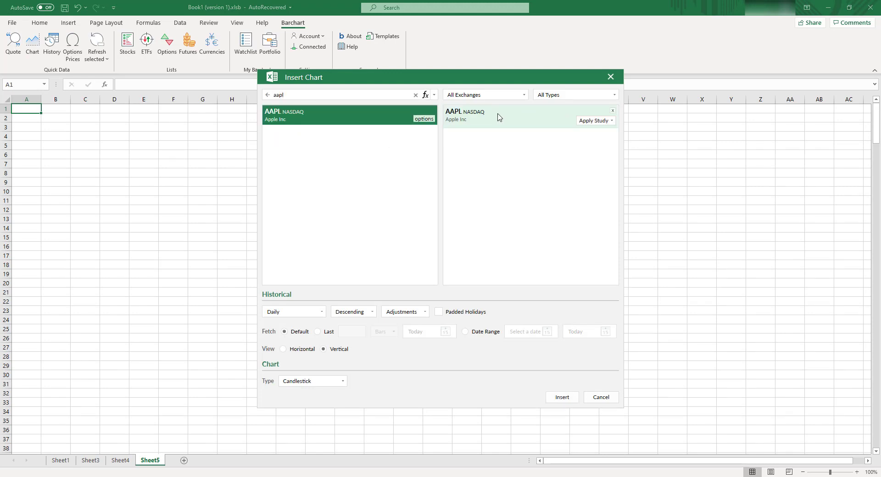
left_click(595, 121)
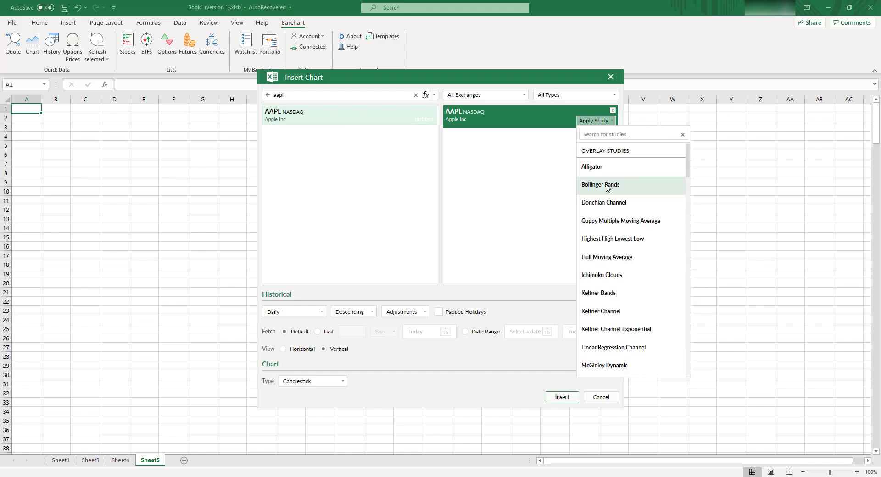
left_click(600, 185)
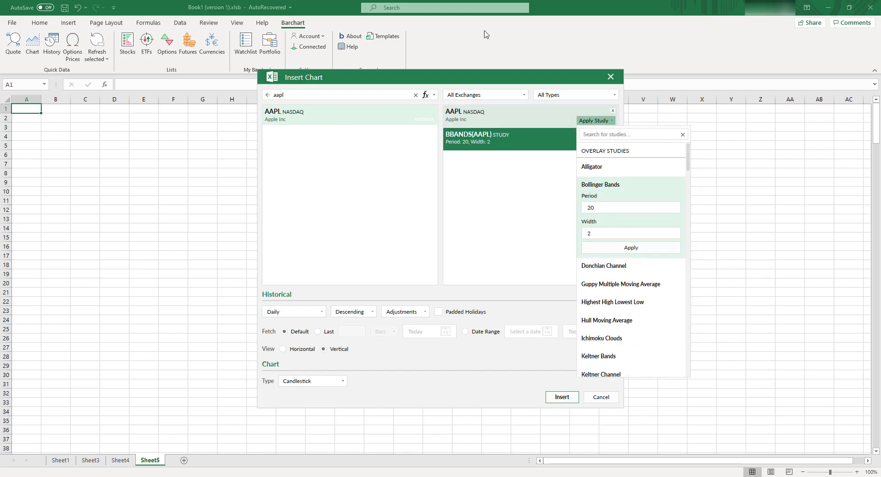
left_click(561, 396)
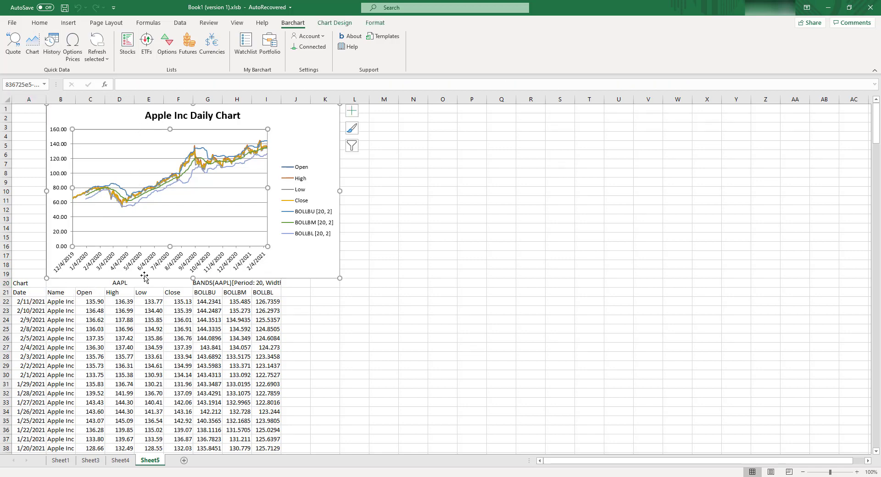
mouse_move(184, 195)
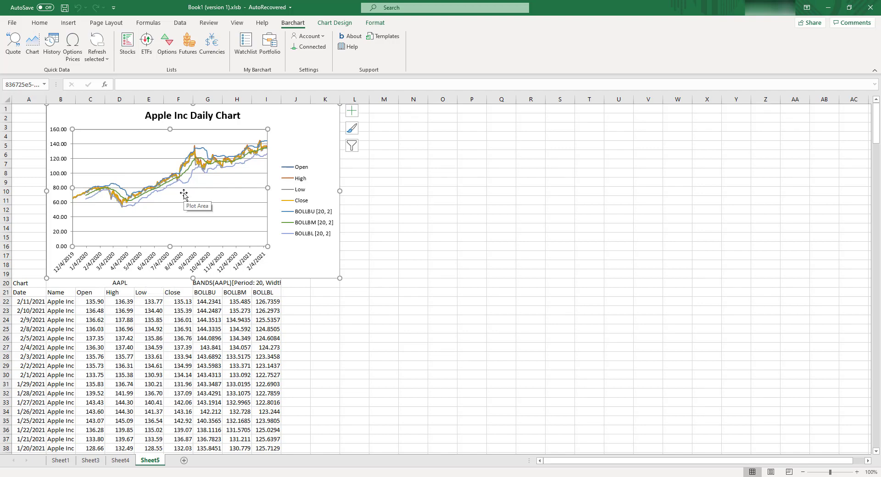
mouse_move(198, 224)
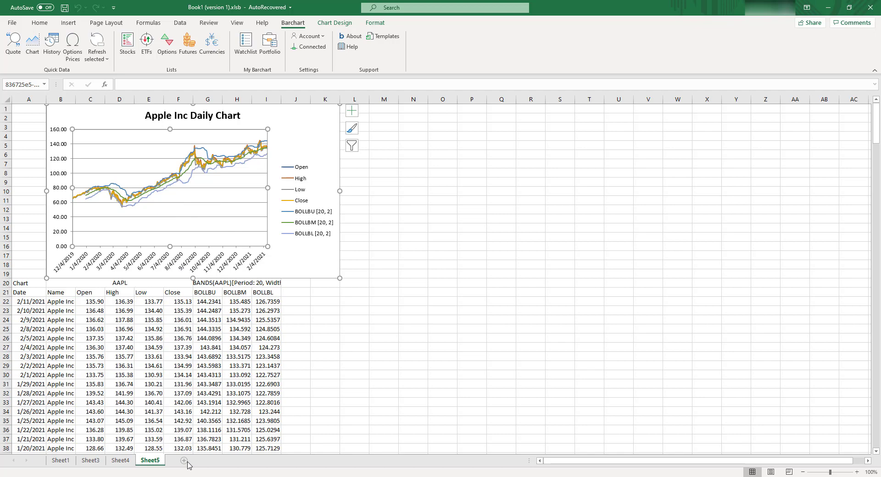
left_click(187, 465)
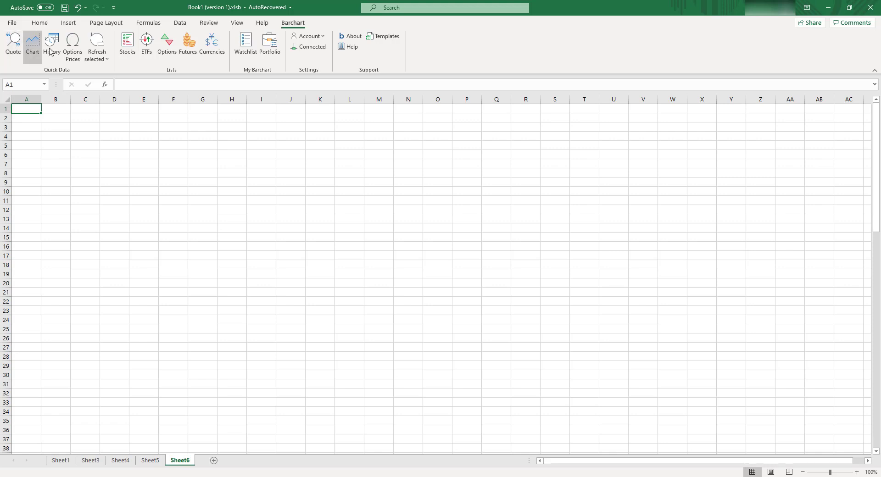
Insert the Percent Change stock advancers list for all US exchanges into Sheet6, then add Sheet7.
left_click(127, 43)
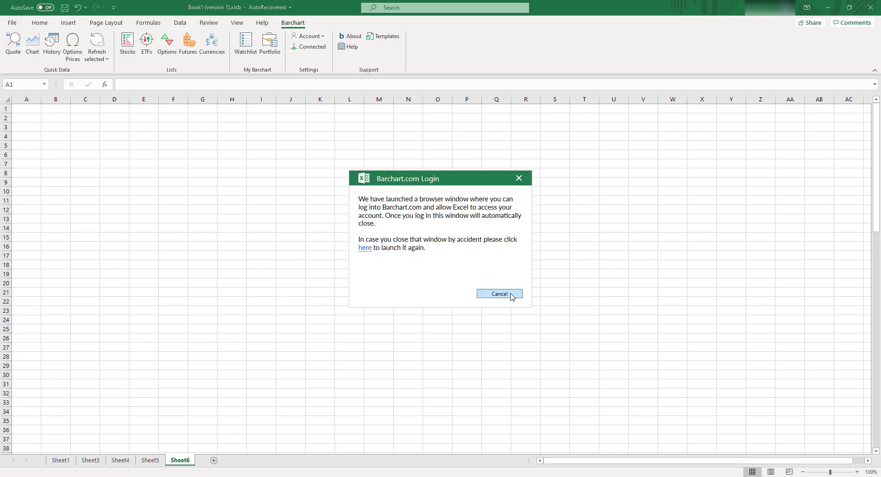
left_click(499, 293)
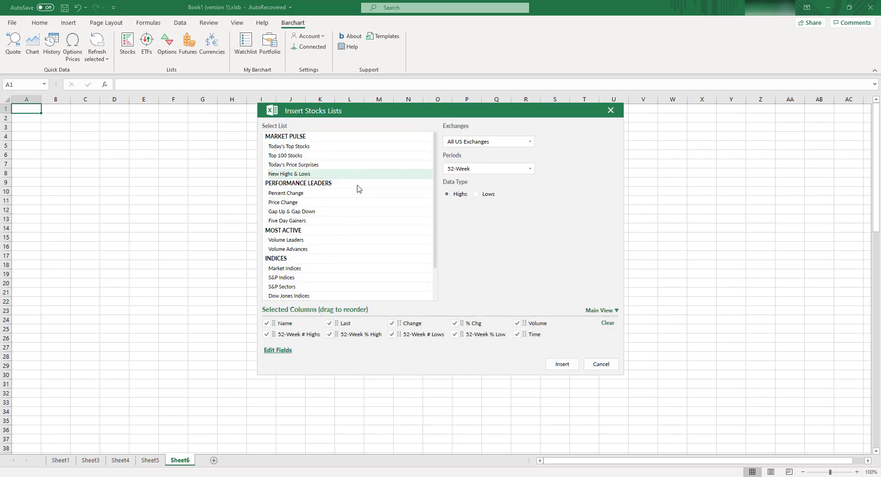
scroll("down", 3)
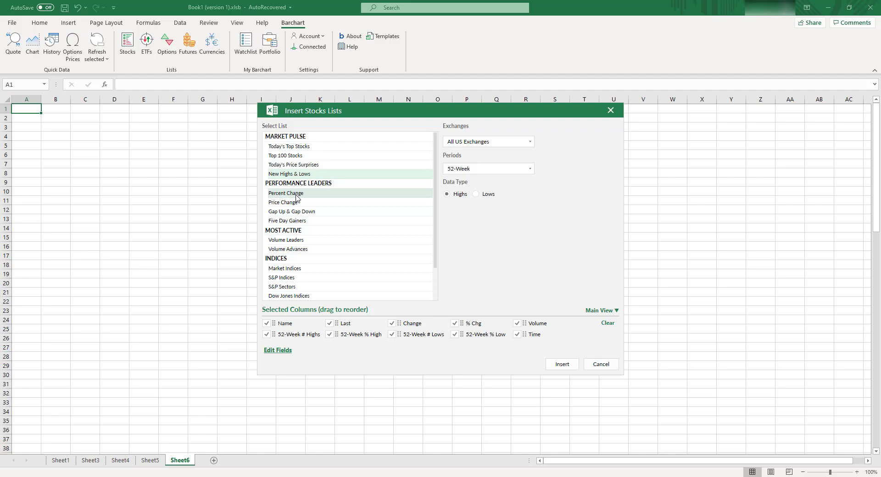
mouse_move(297, 192)
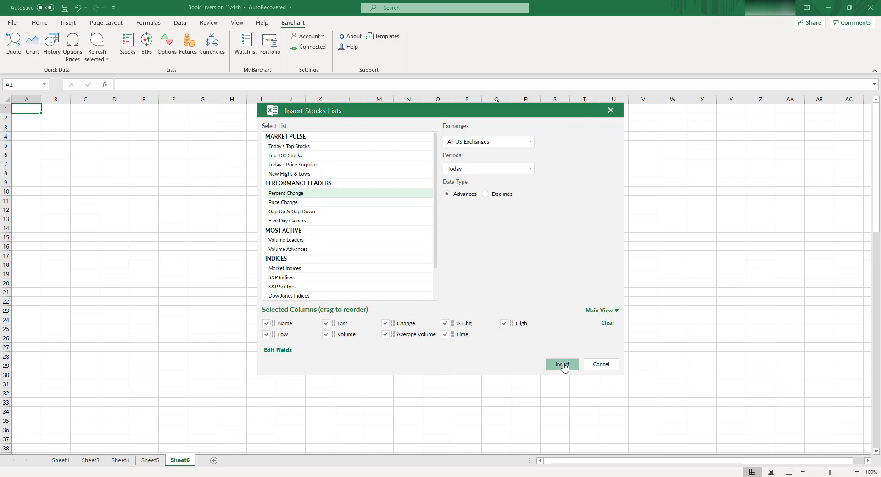
left_click(561, 364)
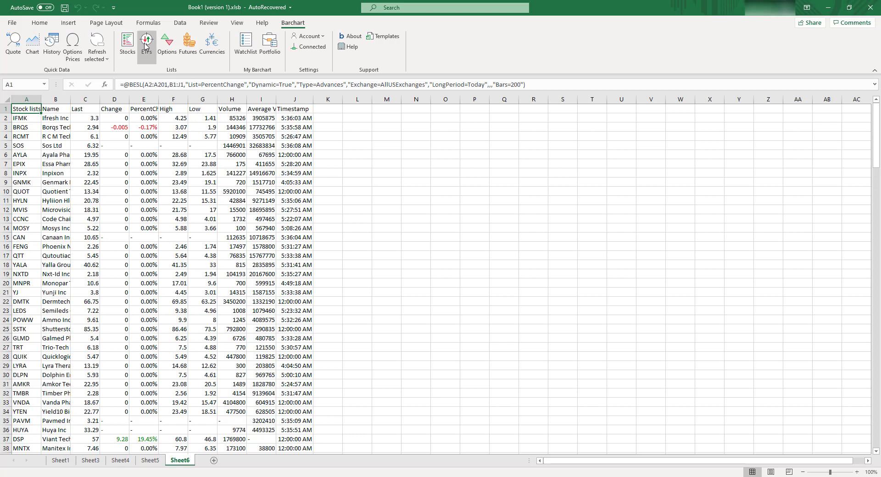
left_click(243, 461)
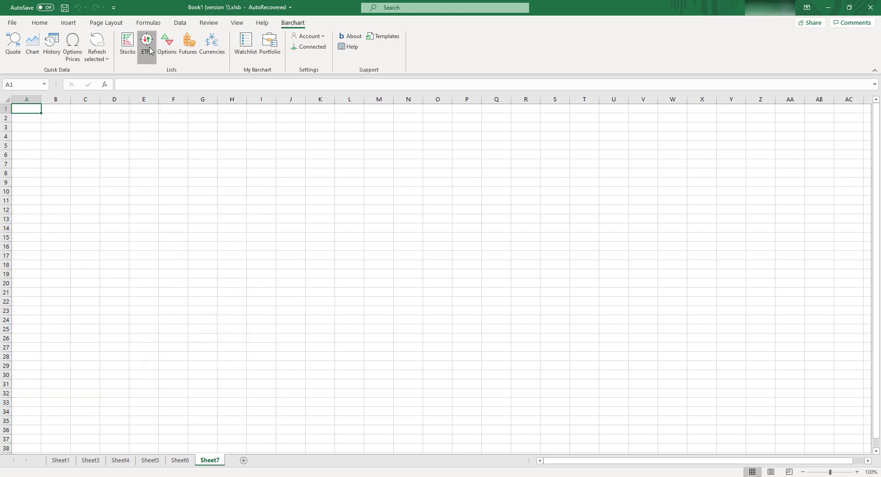
Insert the Price Change ETF advancers list at 1X leverage into Sheet7 and review the rows.
left_click(146, 45)
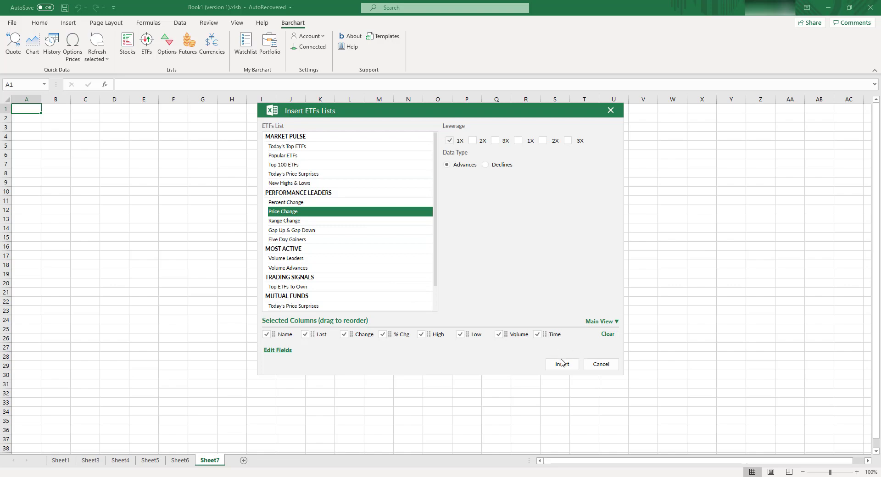
left_click(561, 363)
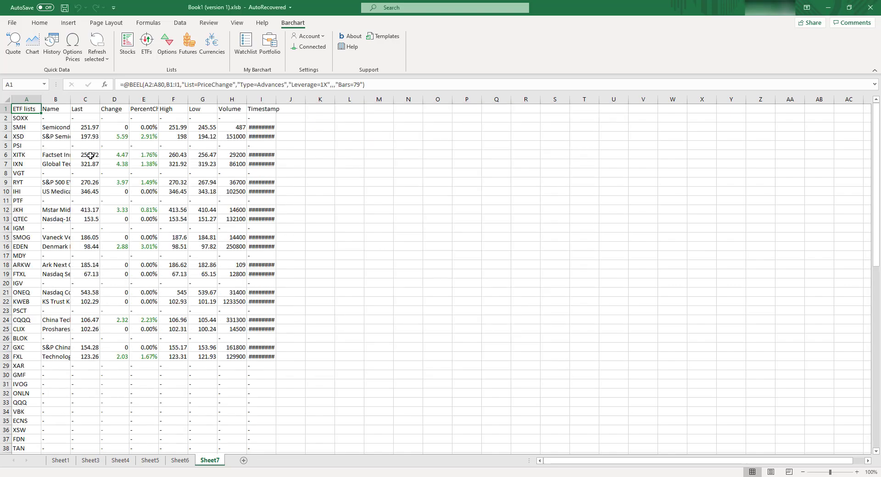
scroll("down", 3)
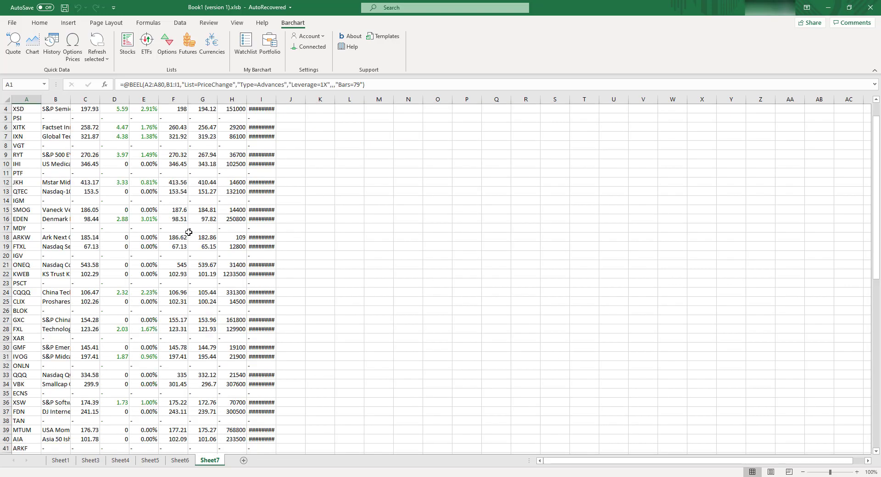
scroll("down", 3)
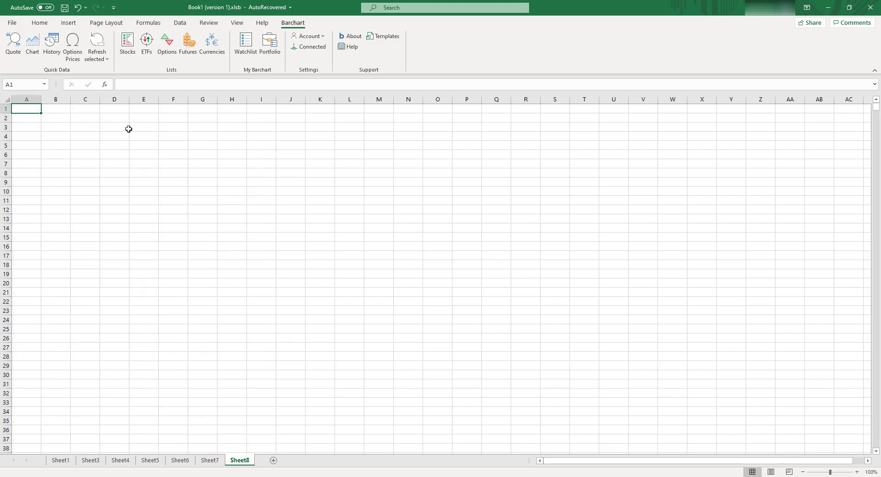
left_click(166, 44)
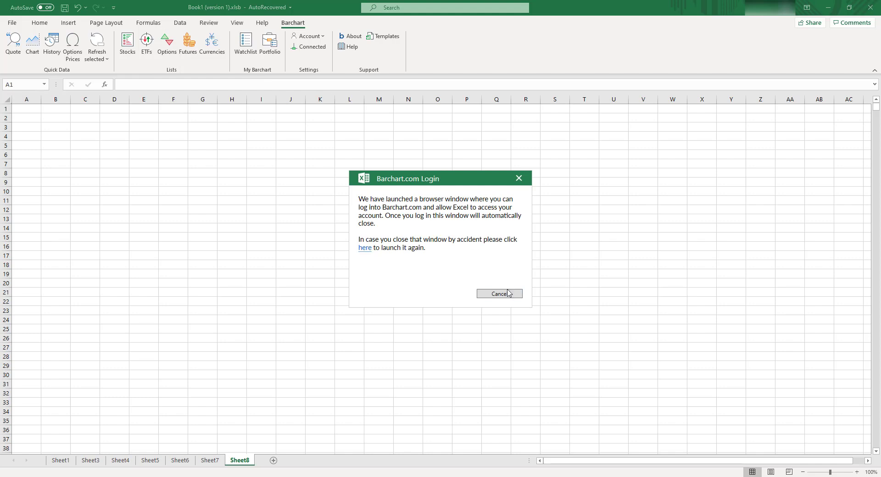
left_click(498, 294)
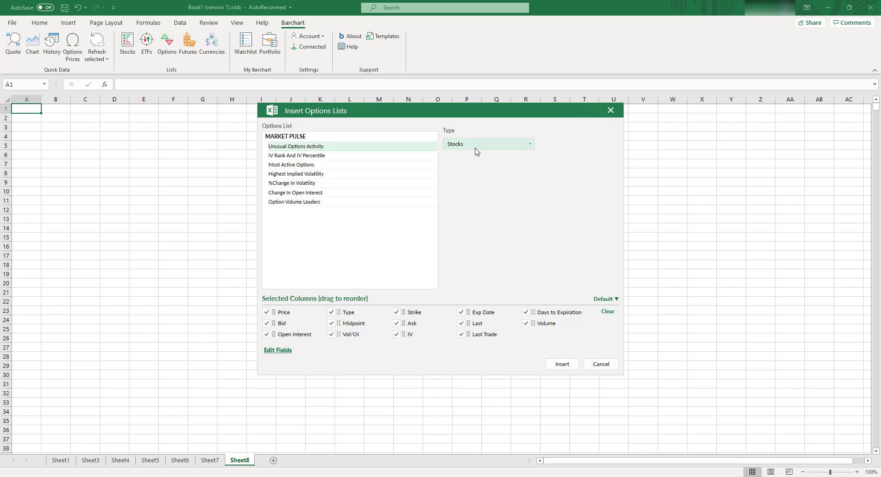
left_click(487, 143)
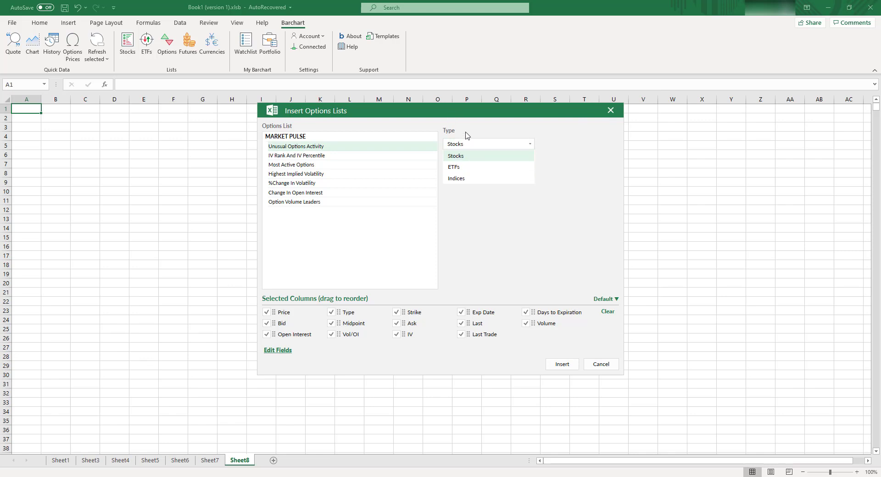
mouse_move(611, 119)
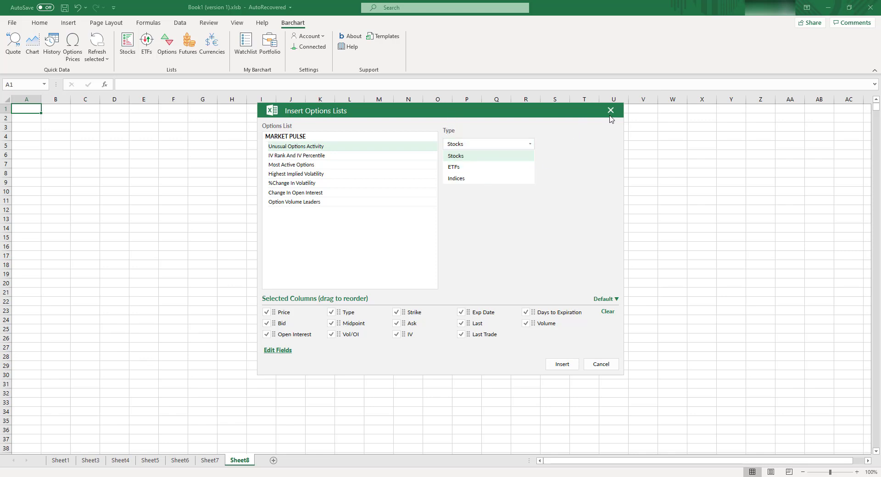
left_click(611, 110)
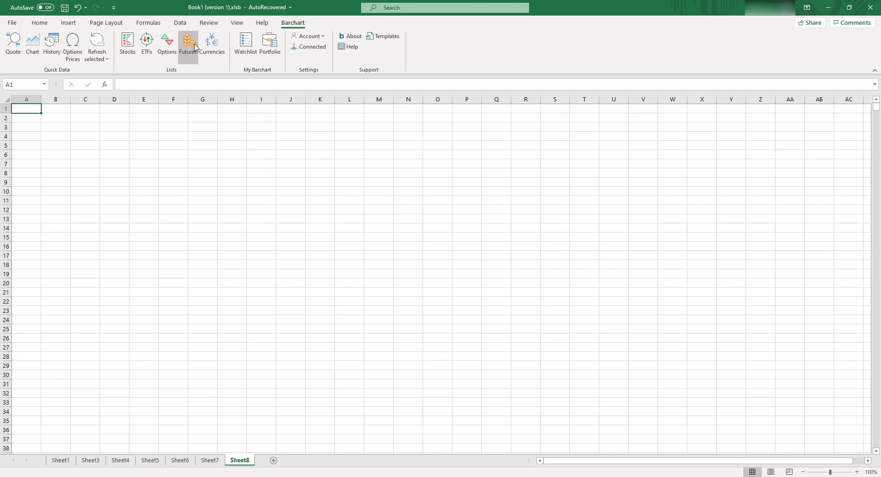
Insert the intraday Energies futures list (crude oil through ethanol) into Sheet8, then add Sheet9.
left_click(187, 45)
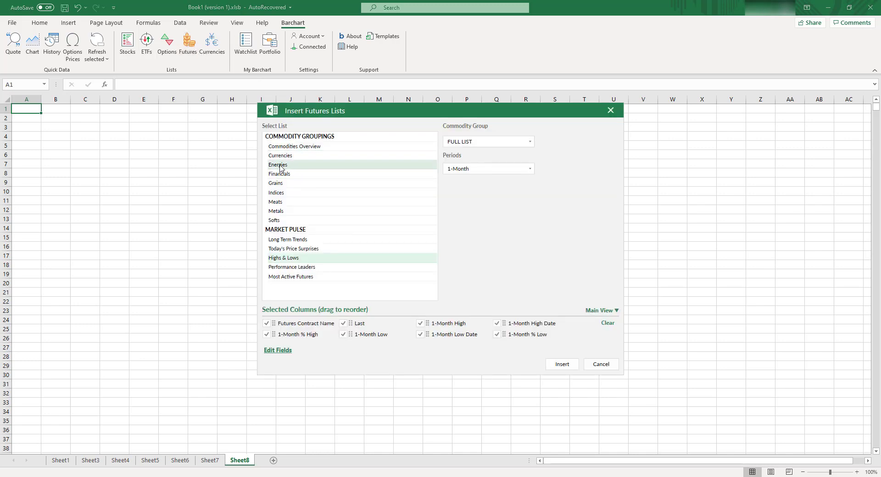
left_click(277, 164)
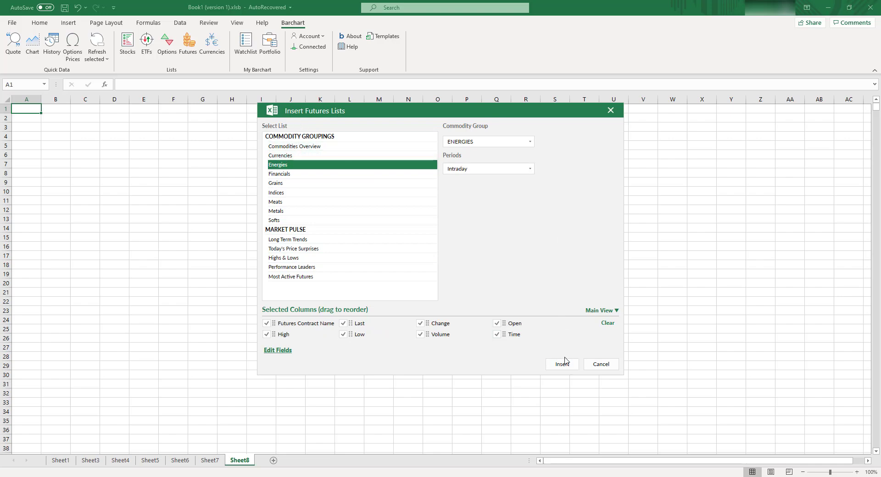
left_click(561, 364)
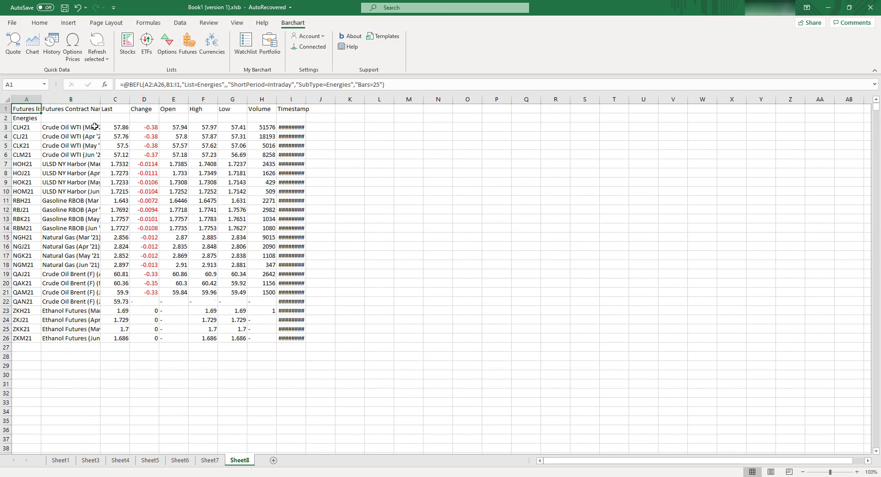
left_click(302, 461)
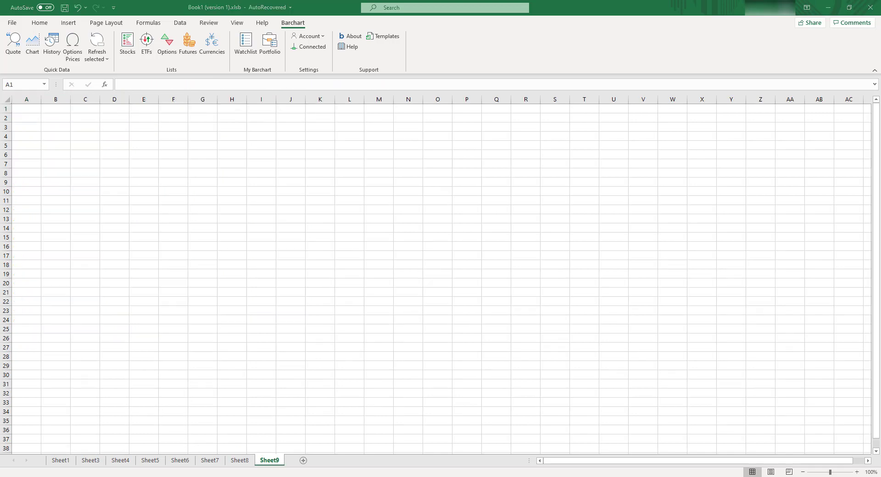
left_click(212, 43)
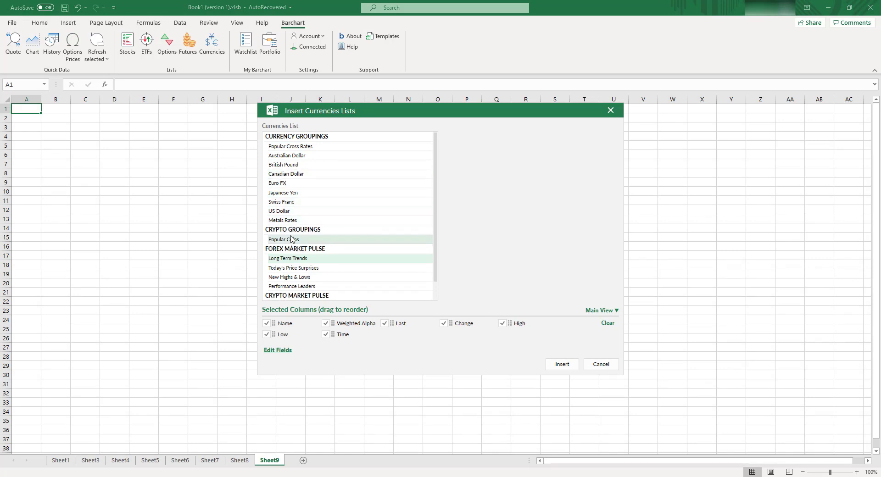
scroll("down", 3)
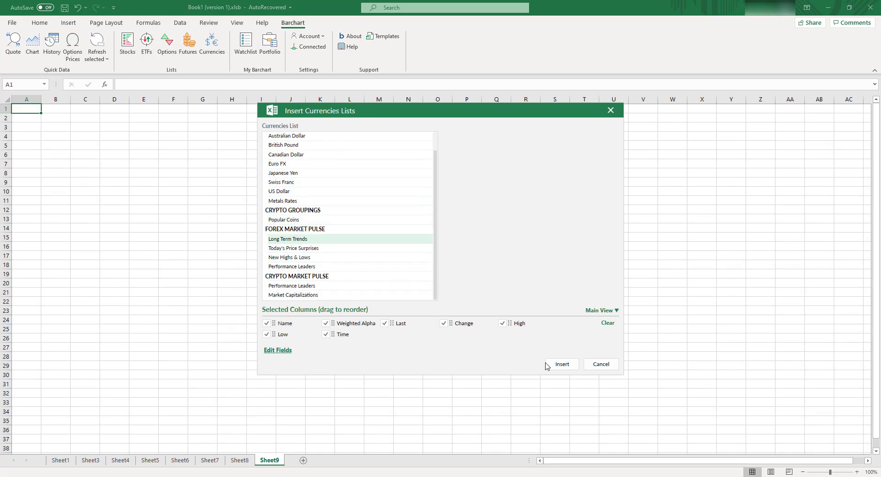
left_click(561, 364)
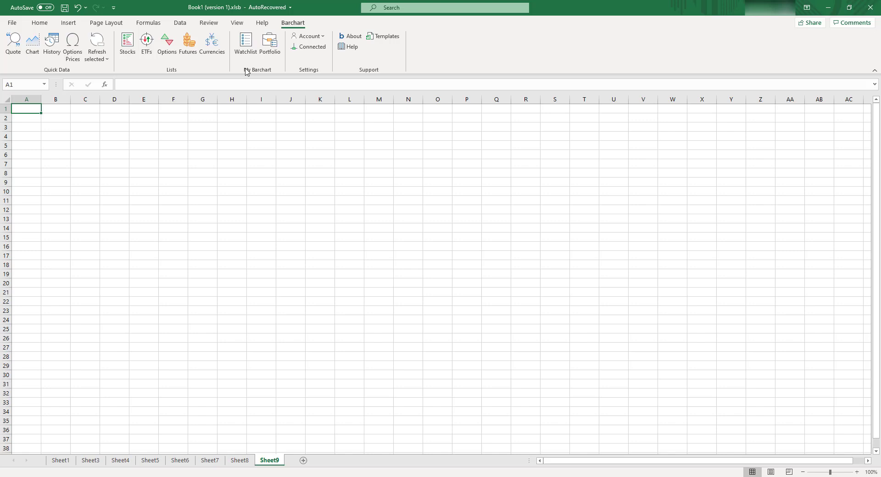
mouse_move(244, 44)
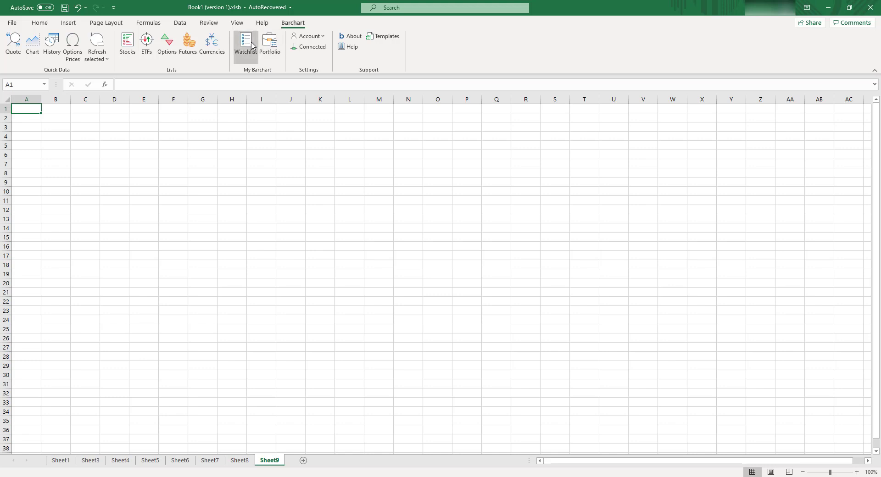
mouse_move(267, 61)
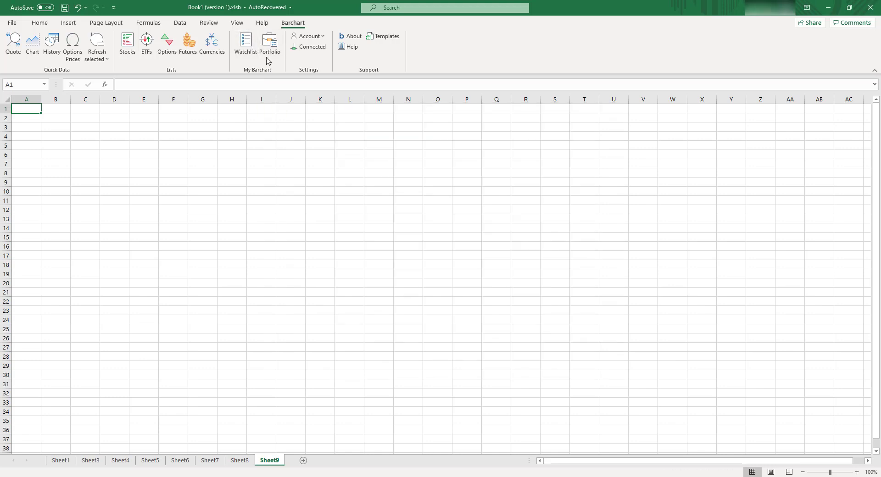
Check the empty Watchlist insert window, close it, then bring up and dismiss Insert Portfolio.
left_click(244, 42)
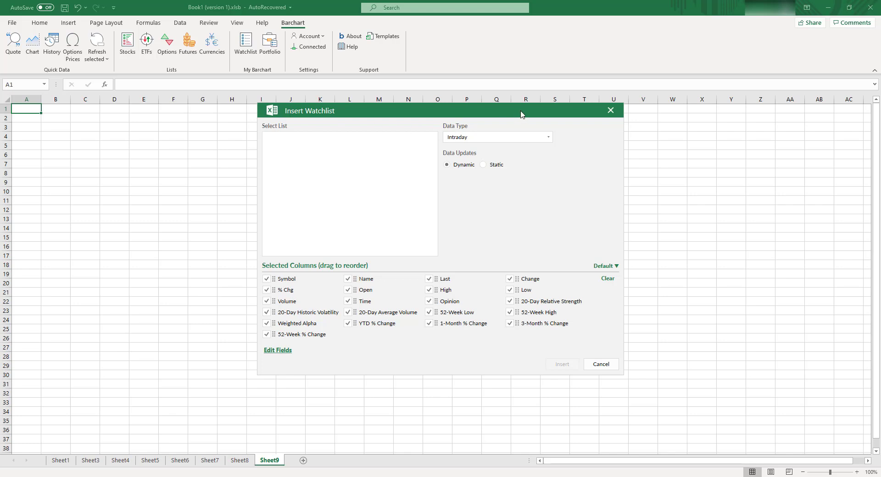
mouse_move(612, 112)
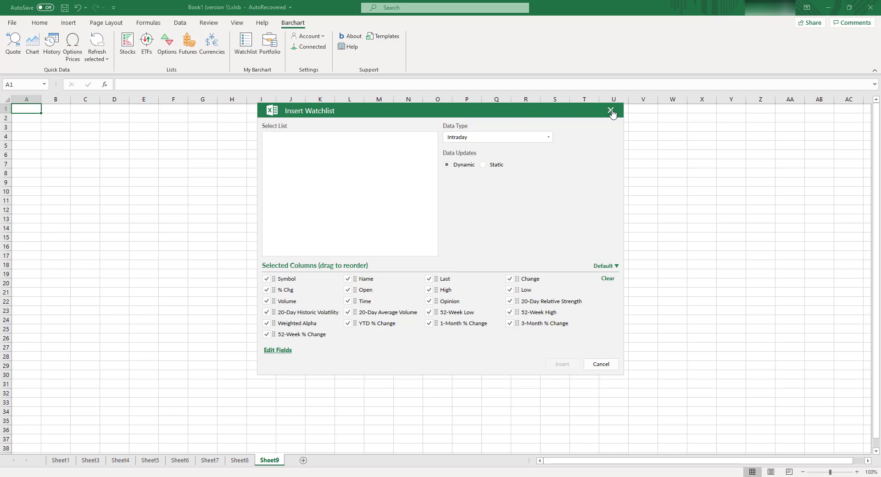
left_click(610, 111)
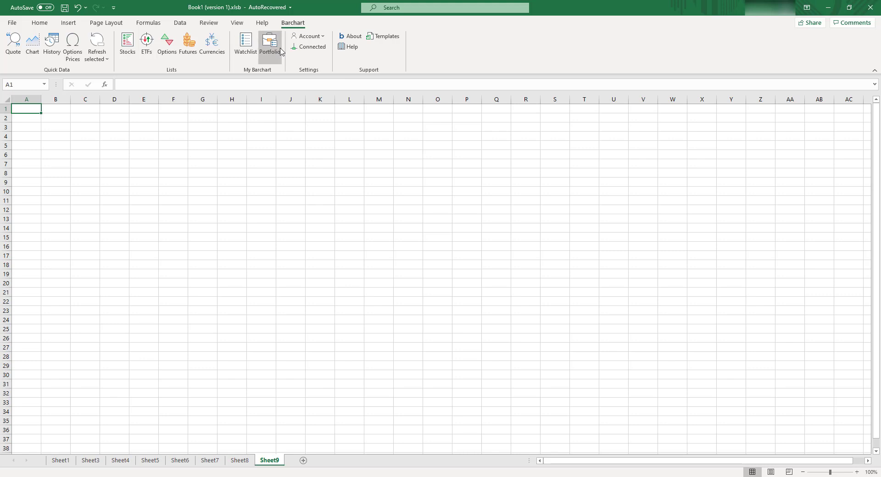
mouse_move(269, 45)
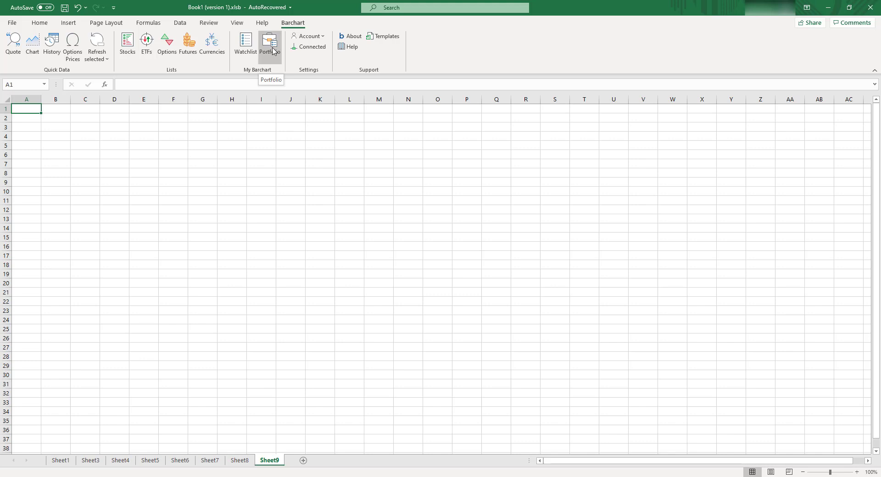
left_click(269, 44)
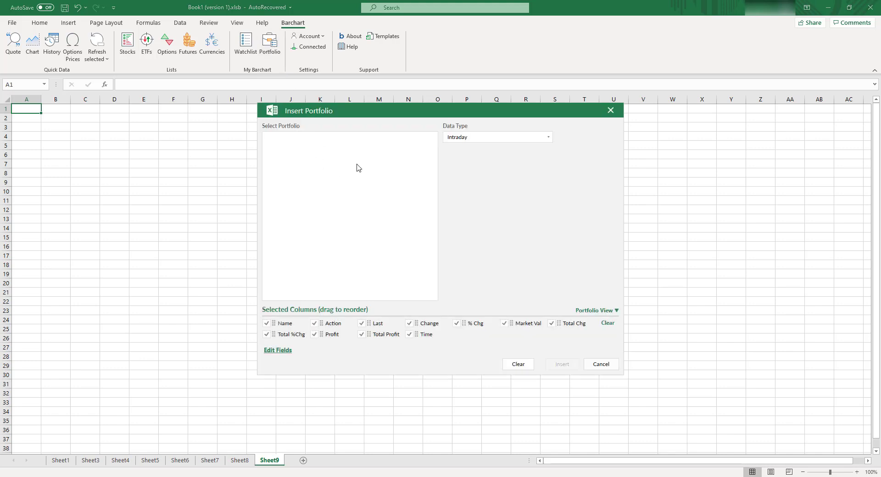
left_click(600, 364)
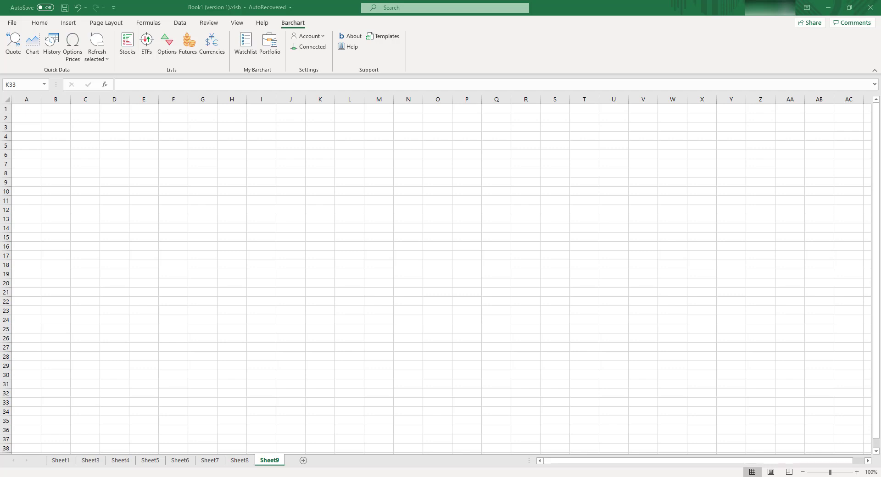
mouse_move(45, 283)
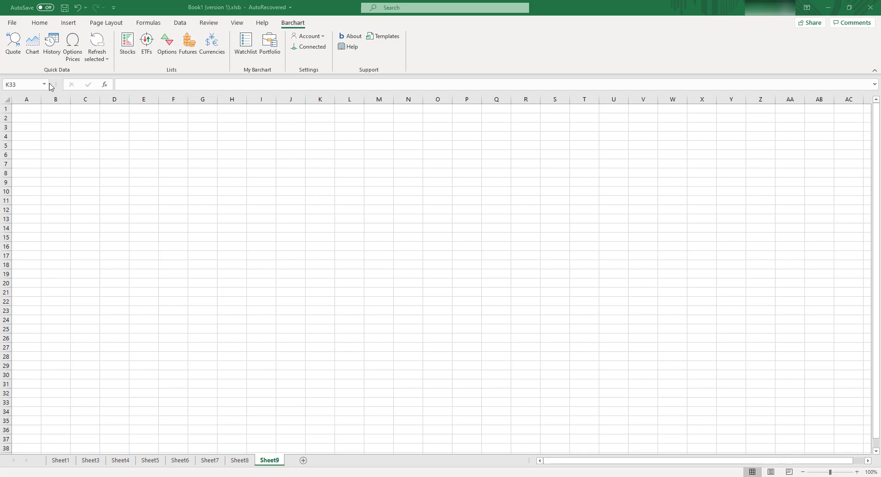
mouse_move(12, 46)
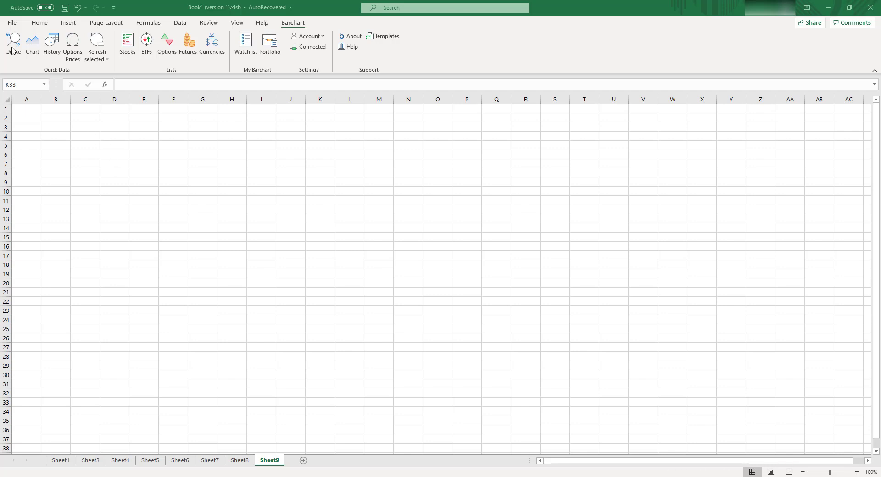
mouse_move(176, 46)
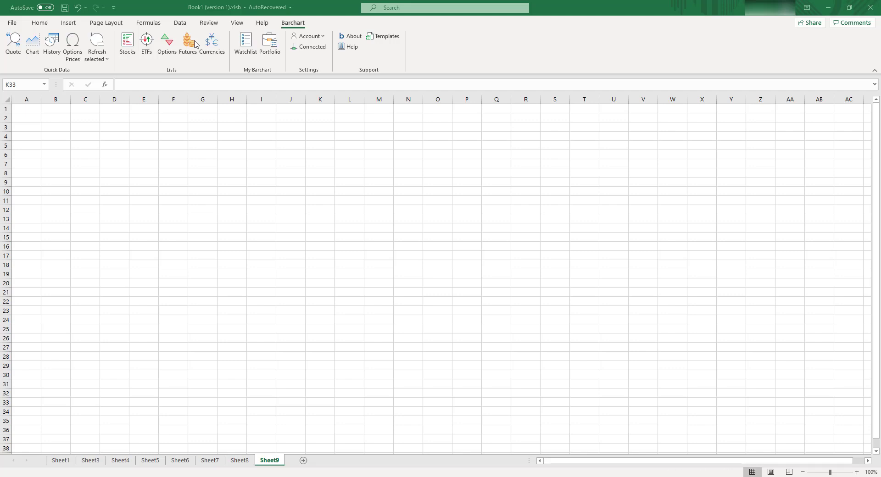
mouse_move(157, 118)
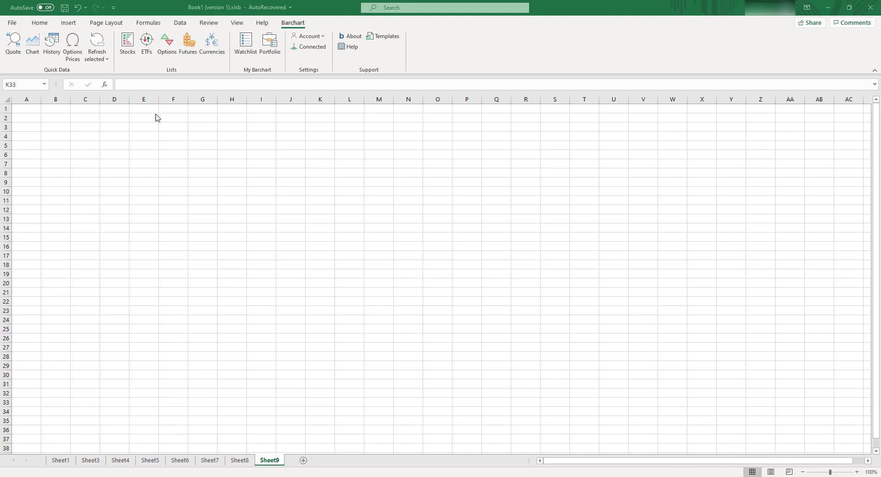